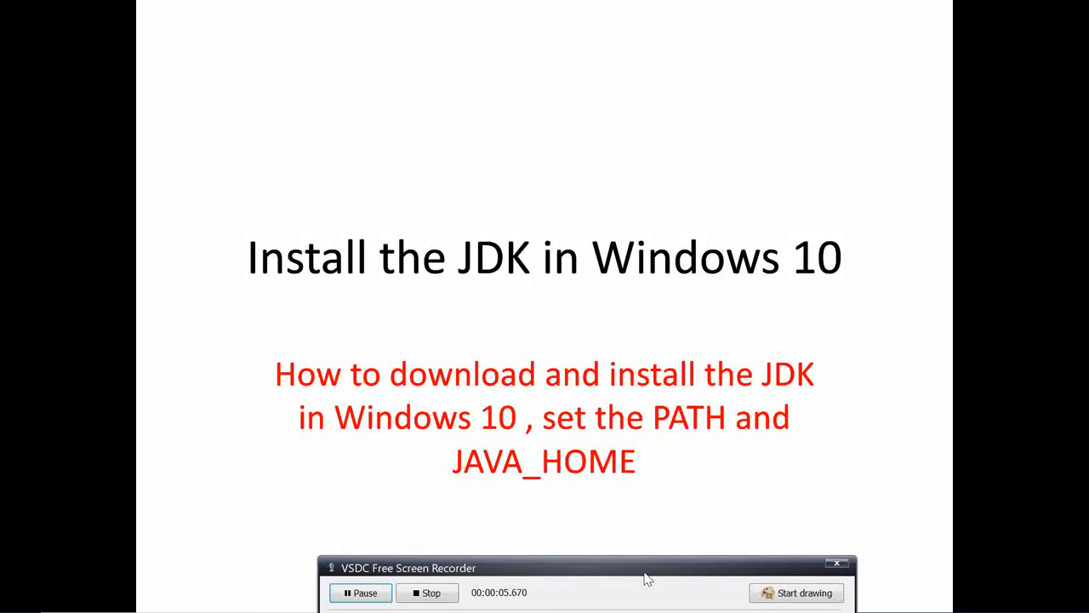
mouse_move(622, 470)
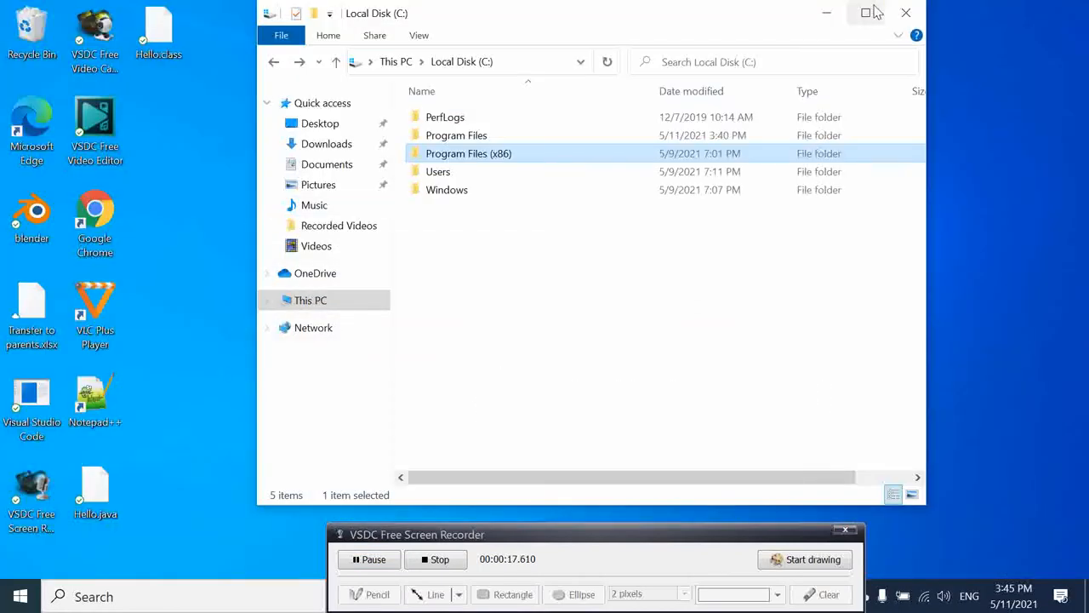
Search Google for 'jdk download' and go to Oracle's Java SE Downloads page
left_click(905, 13)
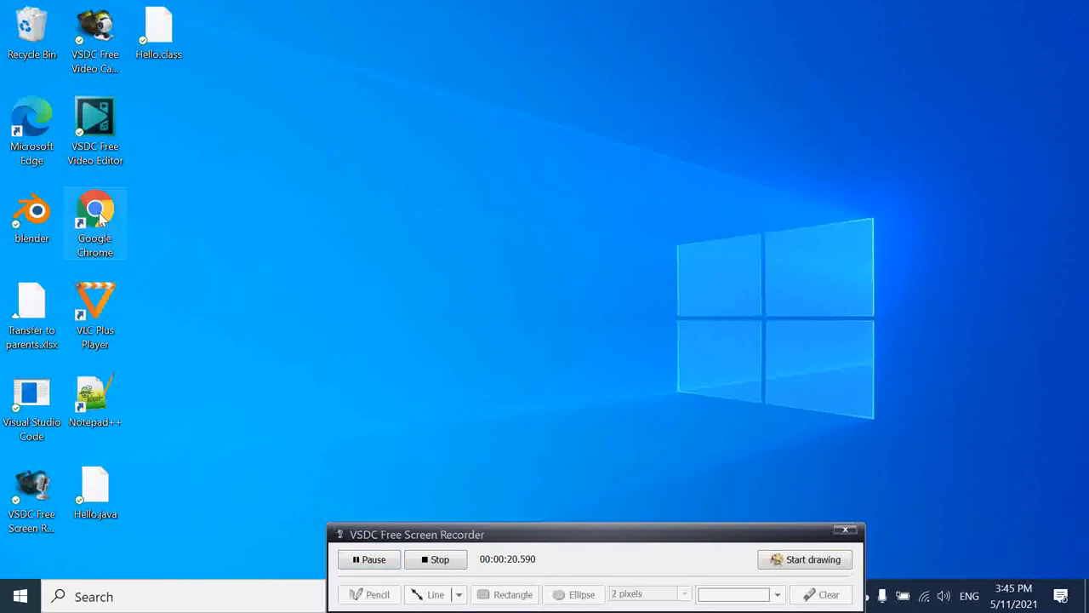
mouse_move(570, 248)
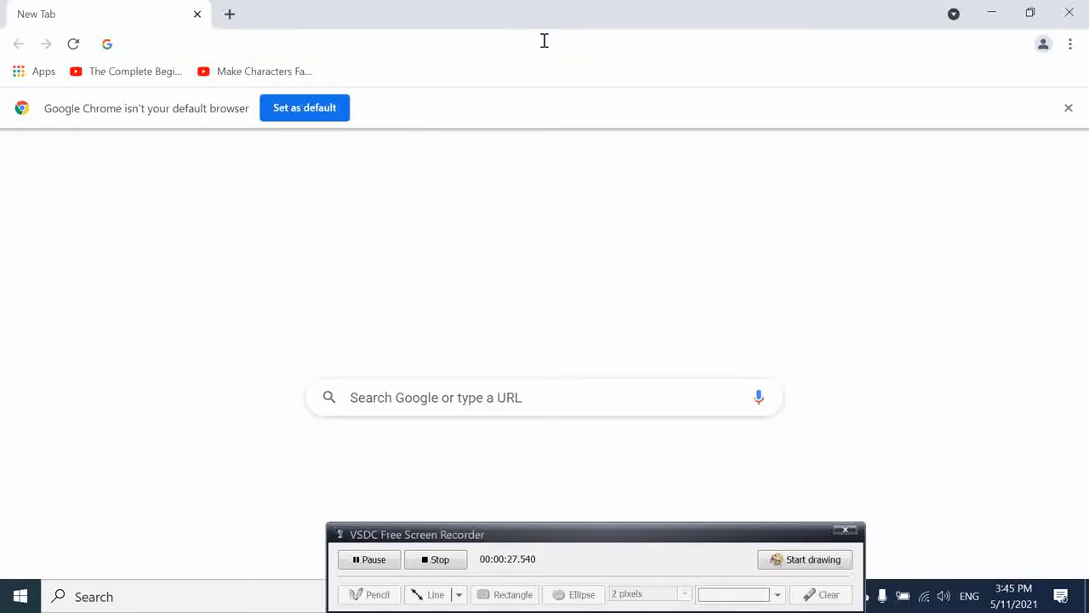
type("jdk download")
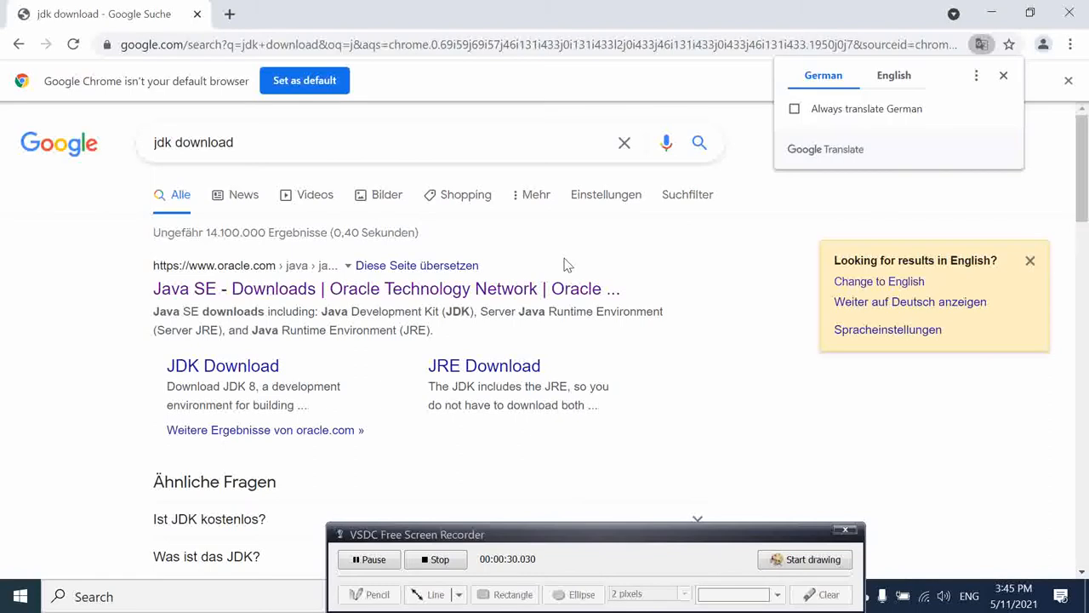
left_click(384, 290)
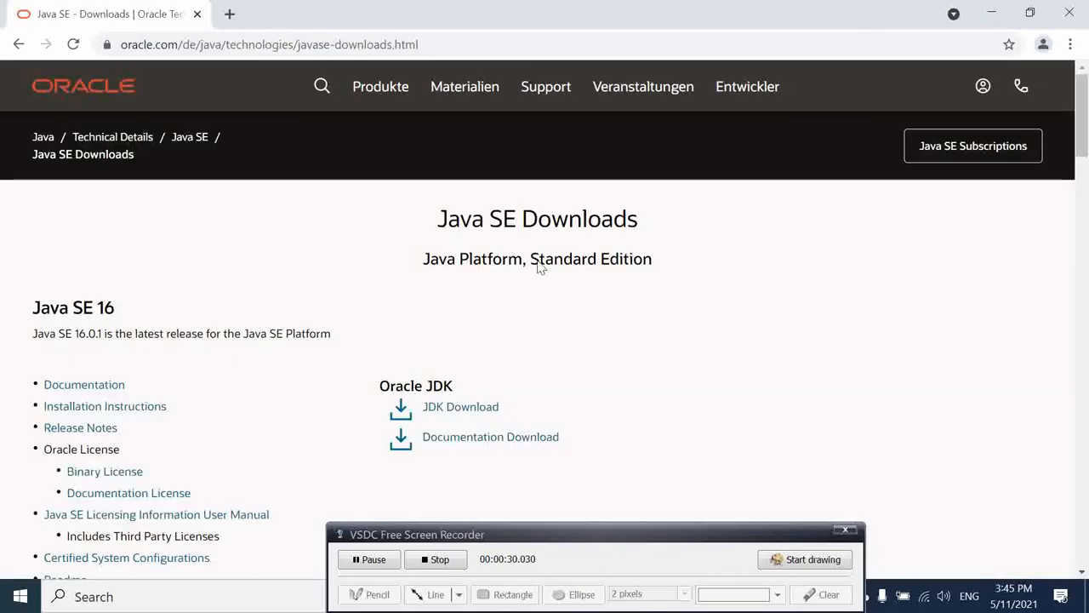
mouse_move(553, 295)
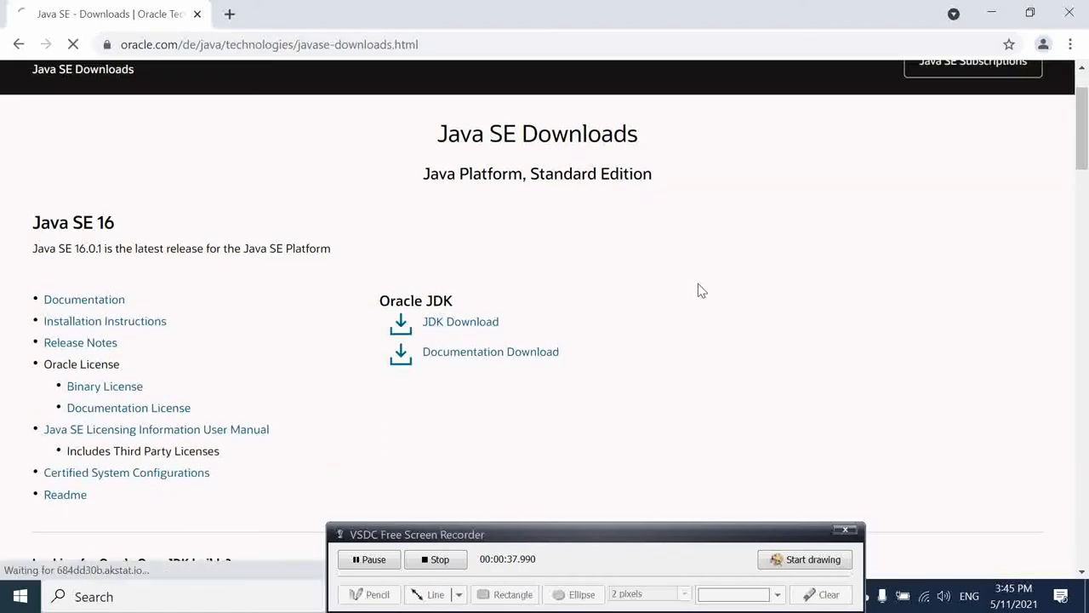
Accept the Oracle license and download the JDK 16.0.1 Windows x64 installer
left_click(459, 320)
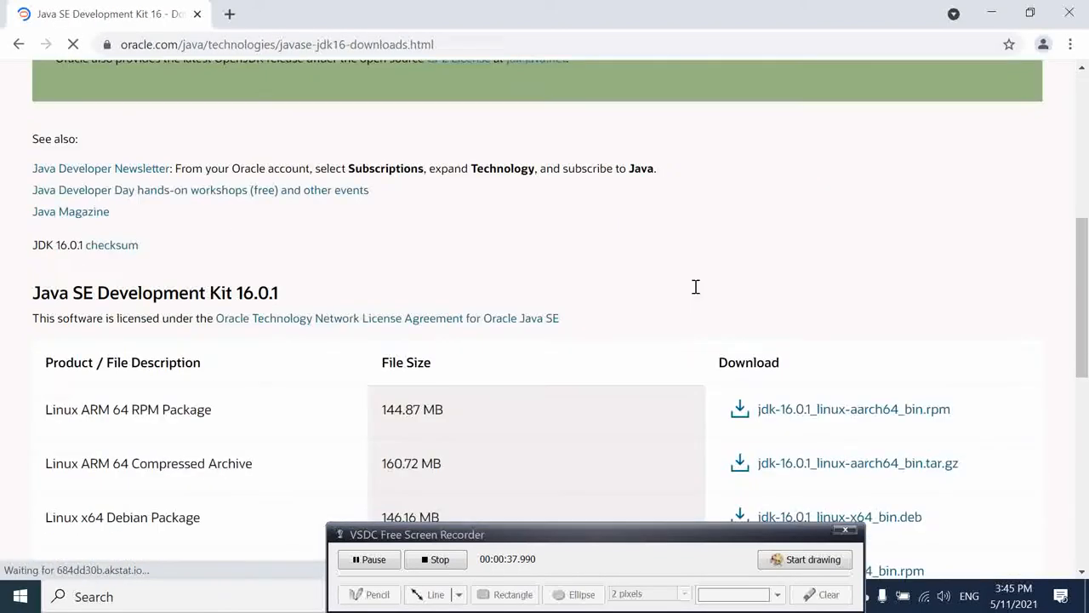
scroll("down", 3)
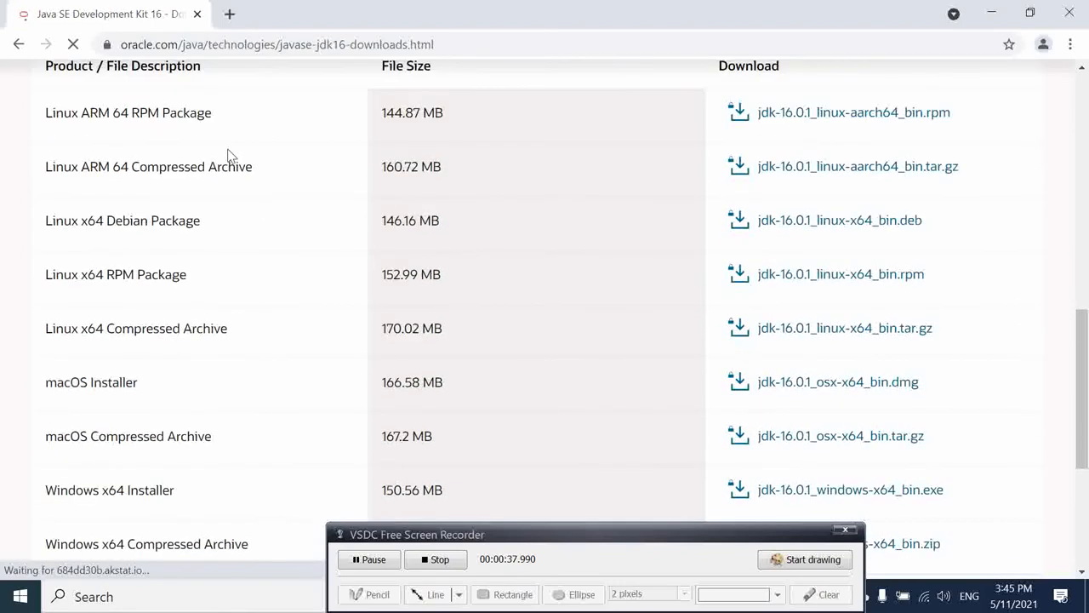
scroll("down", 3)
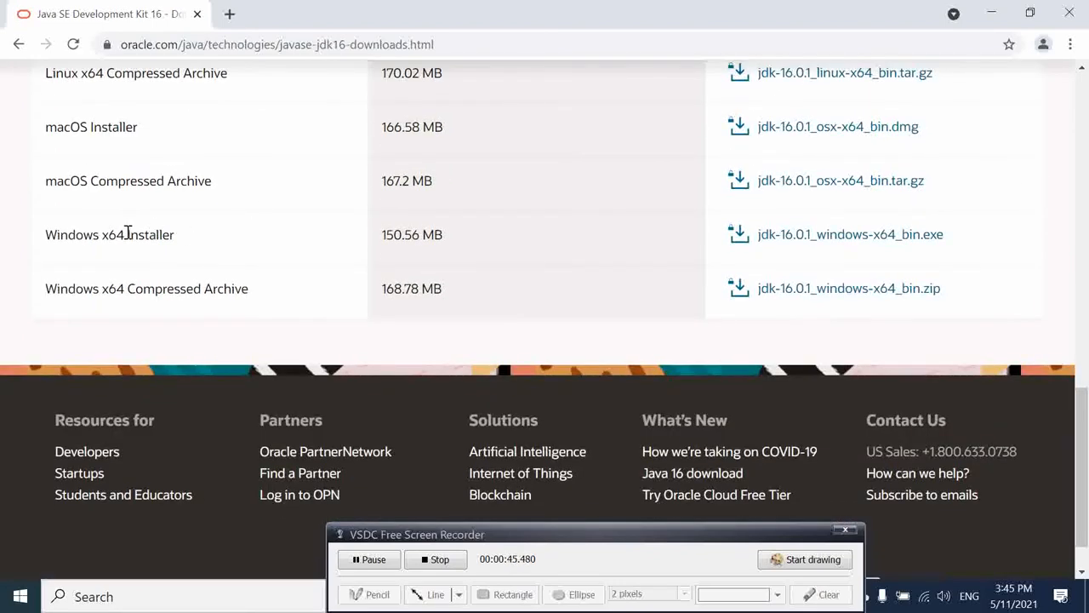
mouse_move(730, 259)
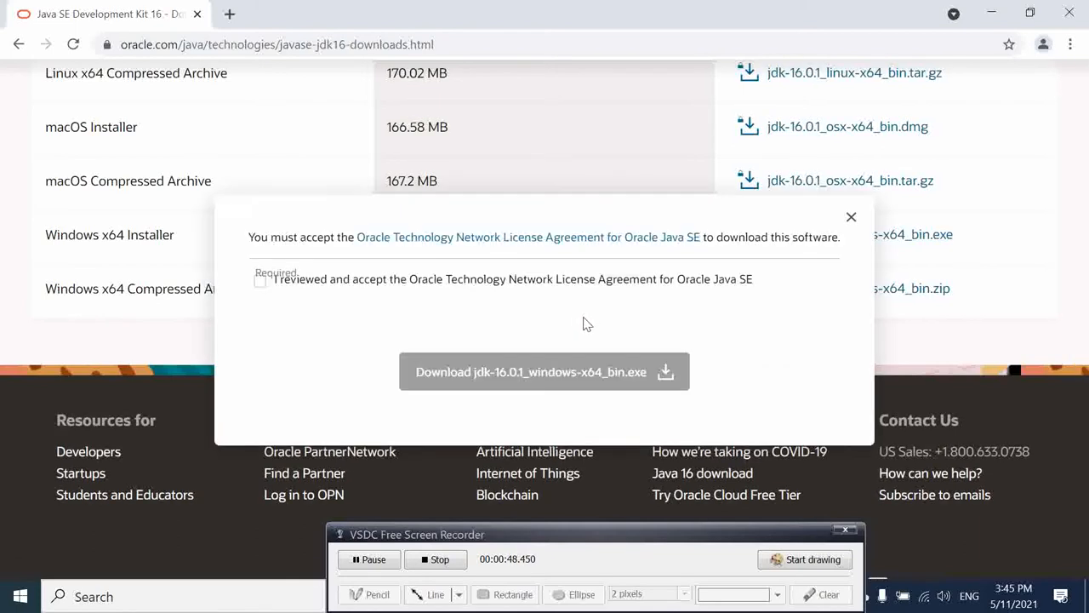
left_click(260, 283)
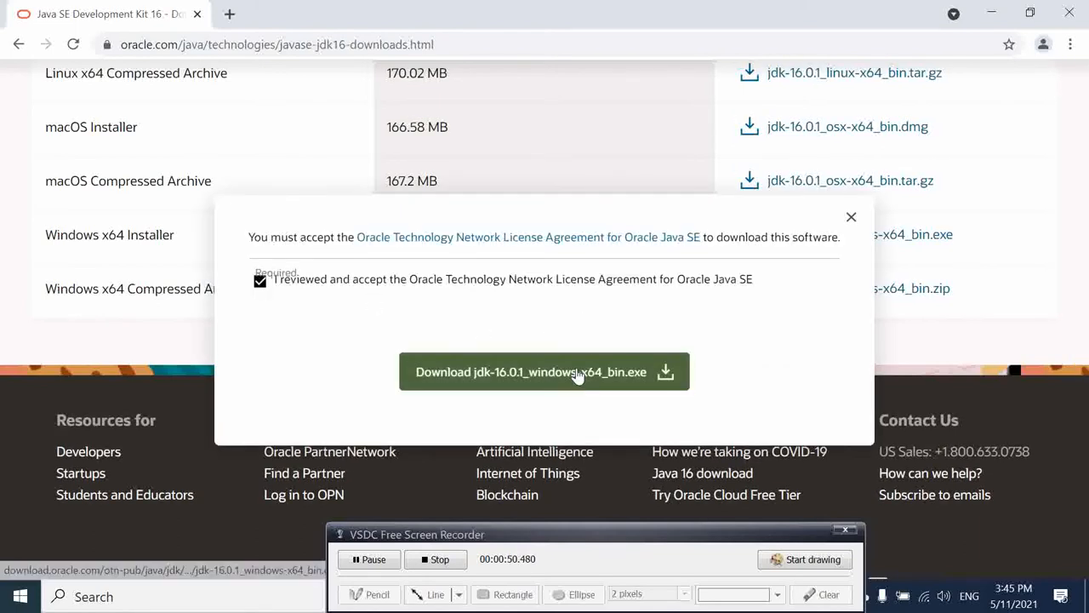
mouse_move(774, 334)
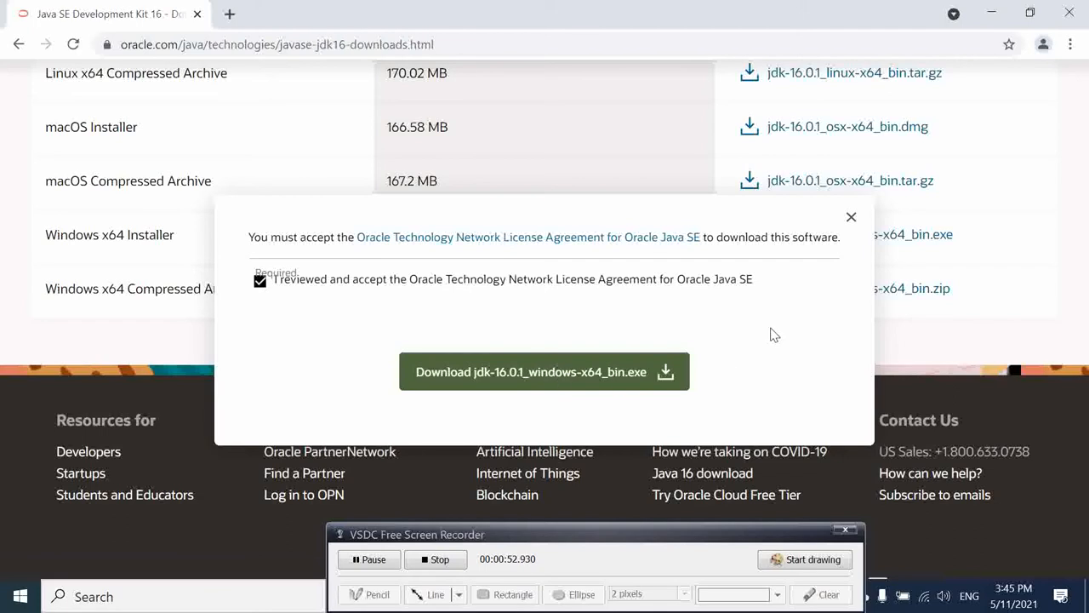
left_click(545, 371)
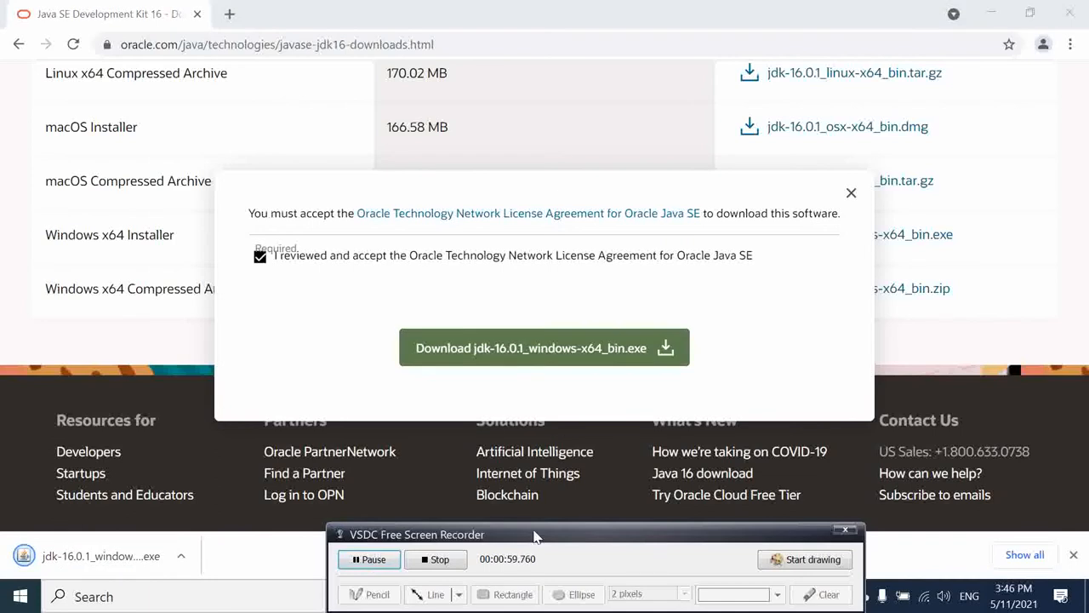
left_click(181, 555)
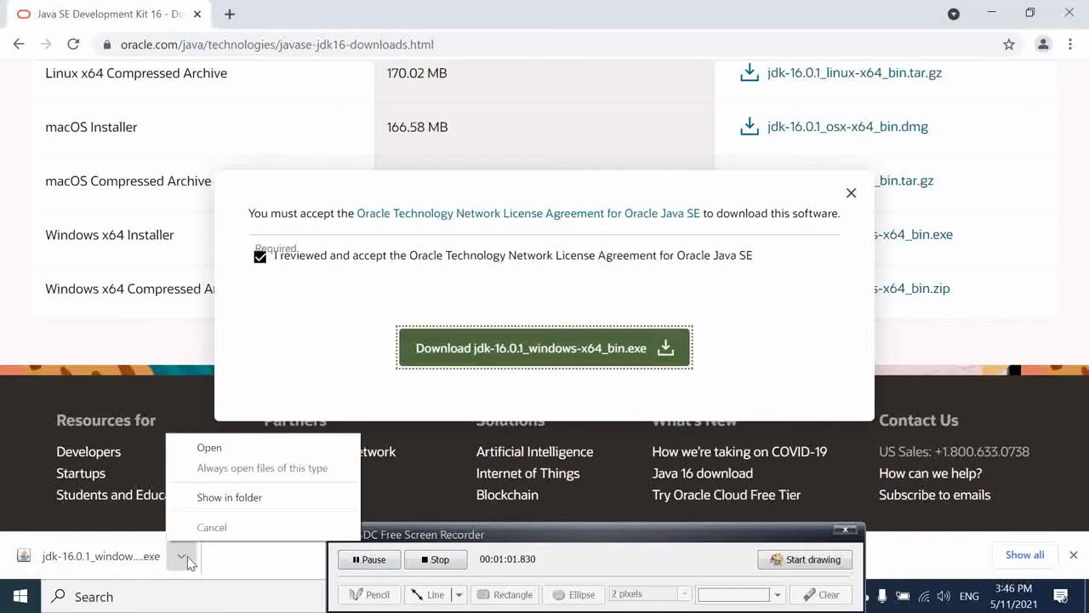
Show the JDK installer in Downloads and unblock it in its Properties
left_click(228, 497)
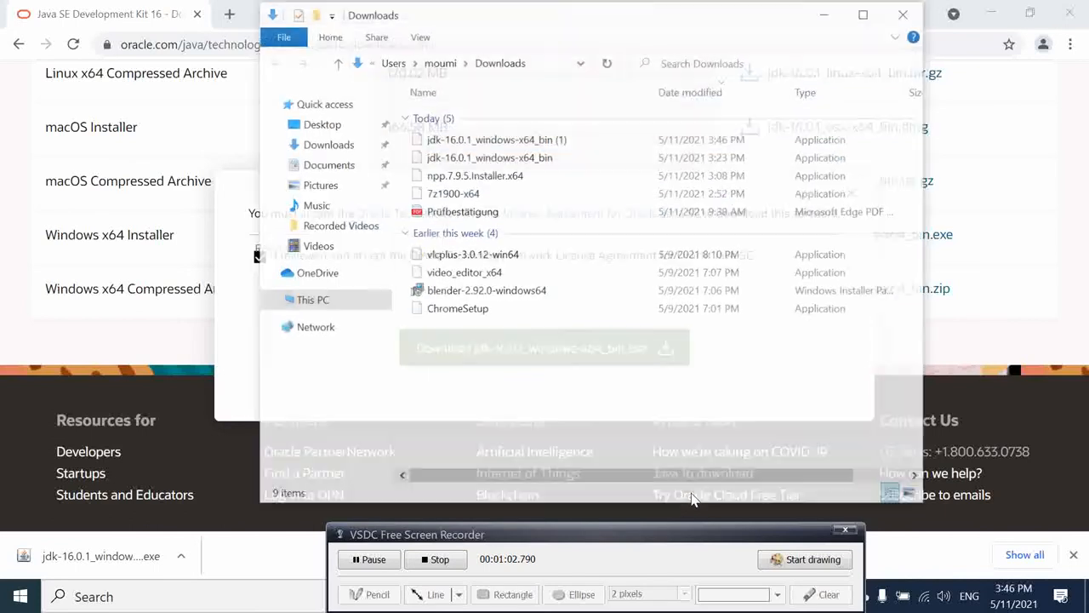
left_click(497, 138)
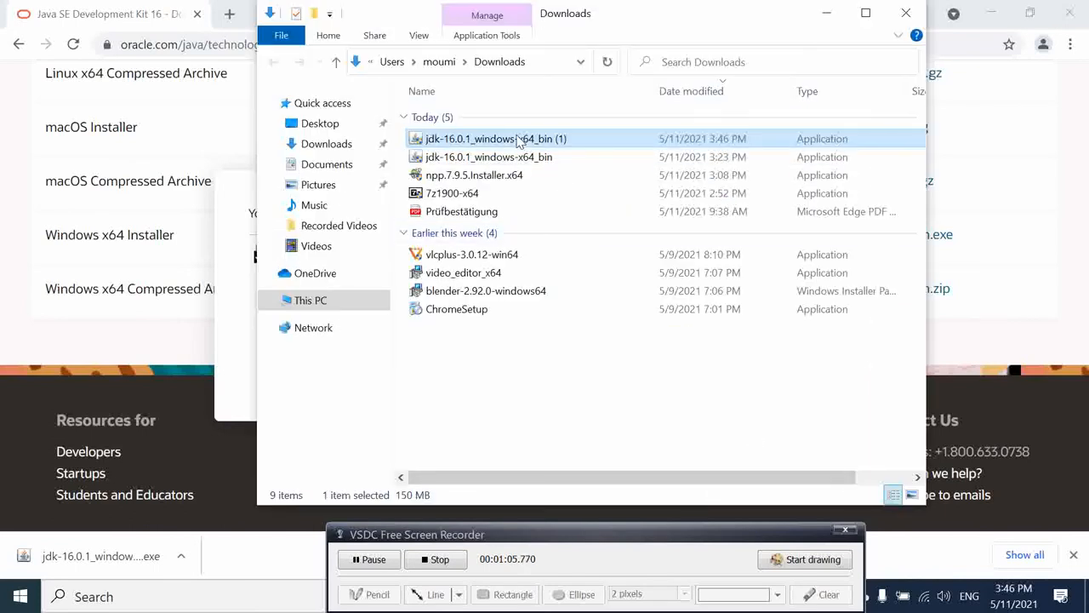
right_click(497, 138)
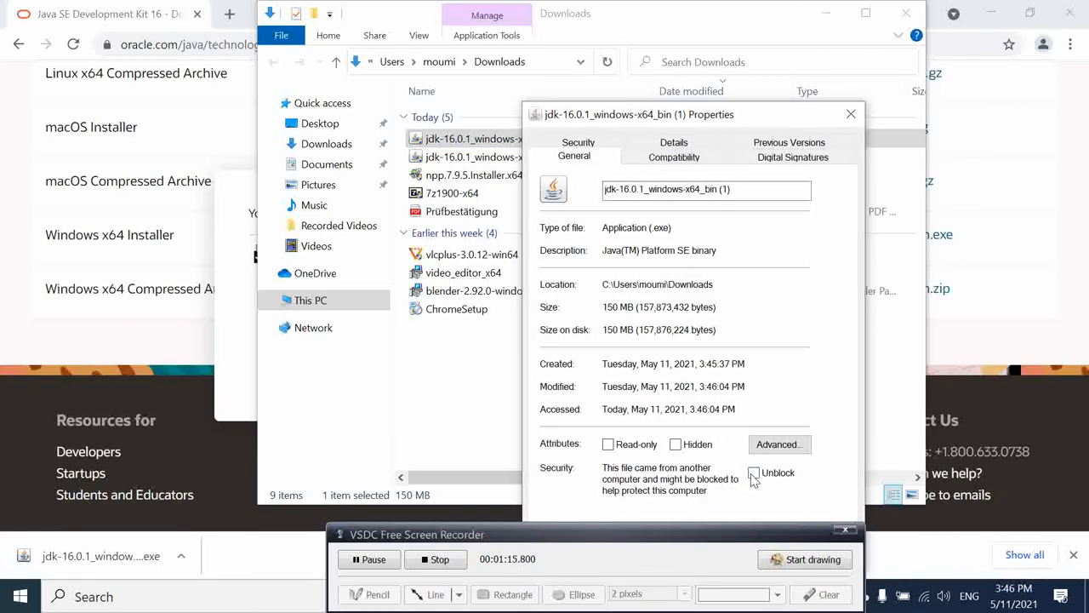
left_click(752, 473)
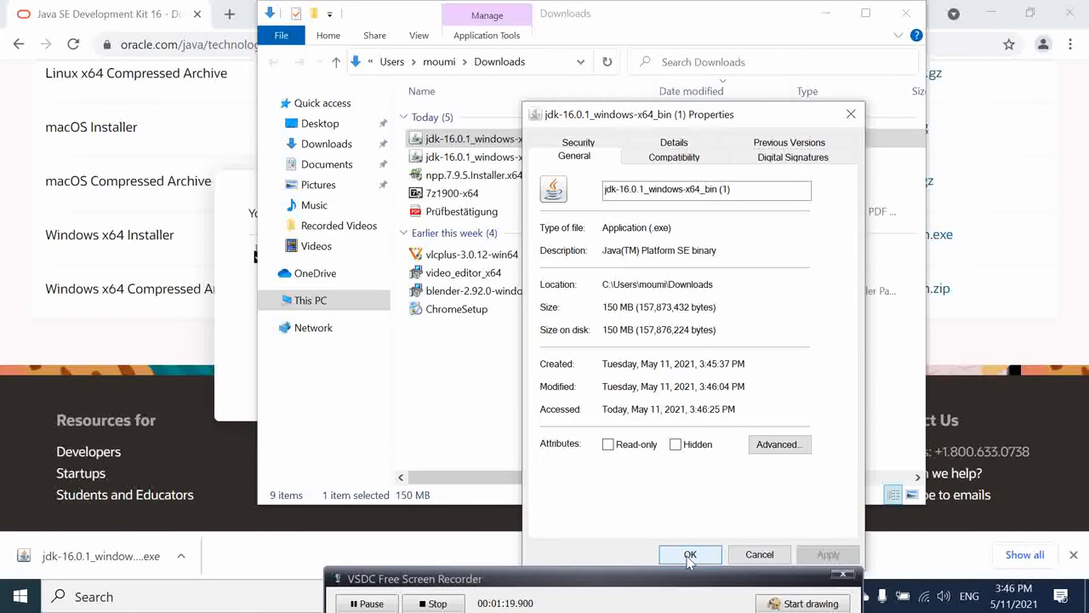
right_click(468, 138)
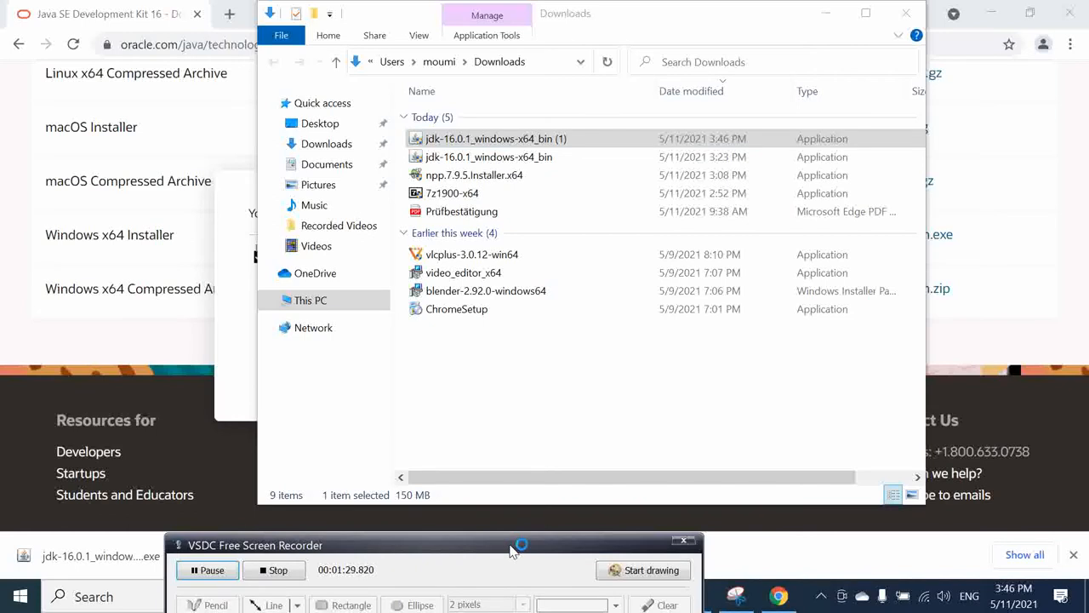
mouse_move(814, 579)
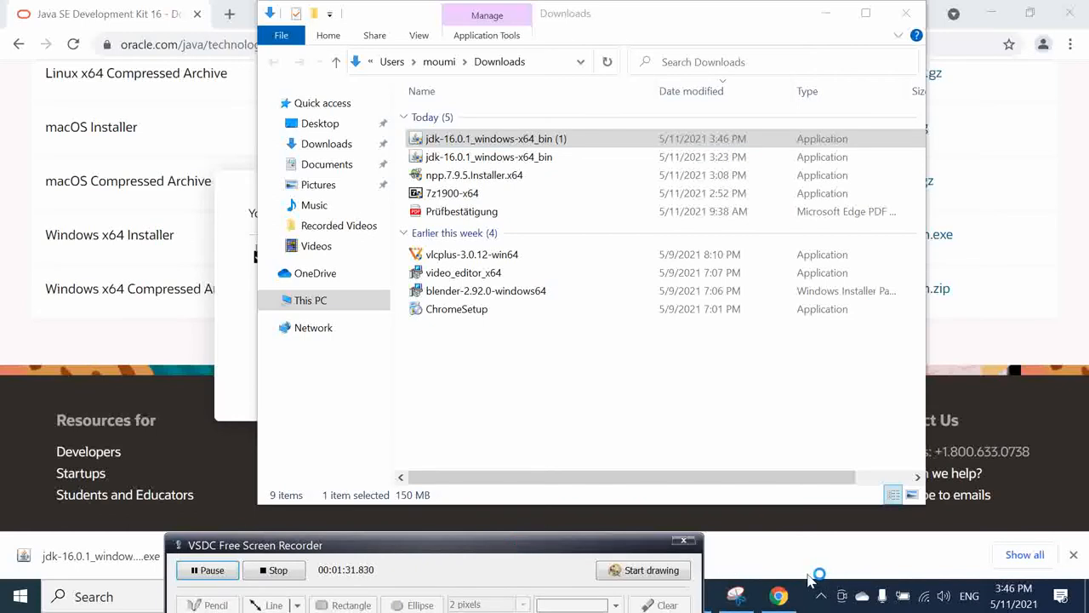
Launch the JDK 16.0.1 setup wizard and accept the default C:\Program Files\Java\jdk-16.0.1 destination
double_click(493, 138)
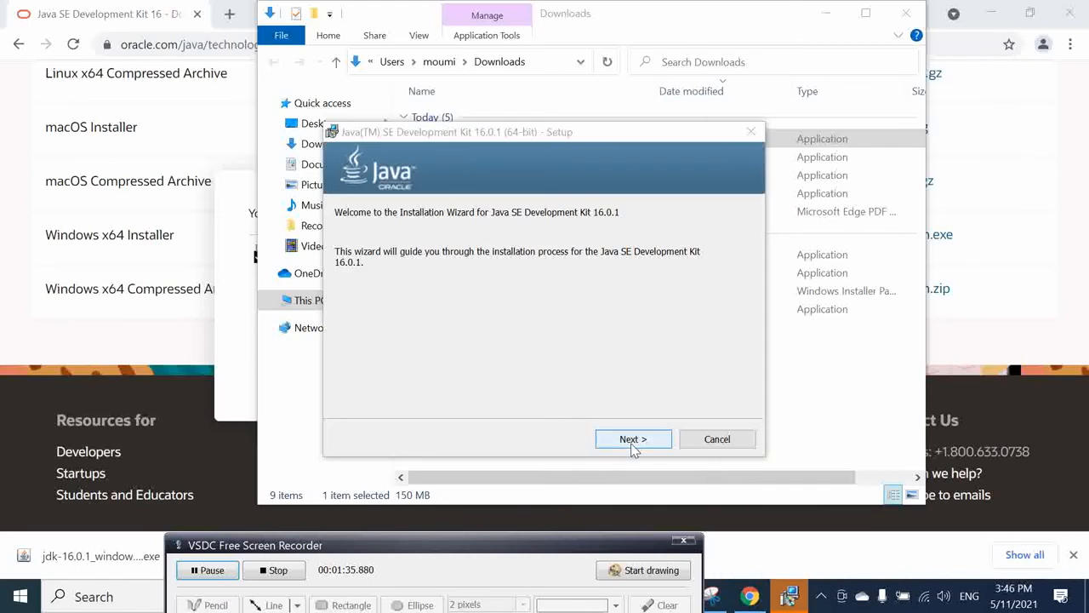
left_click(634, 440)
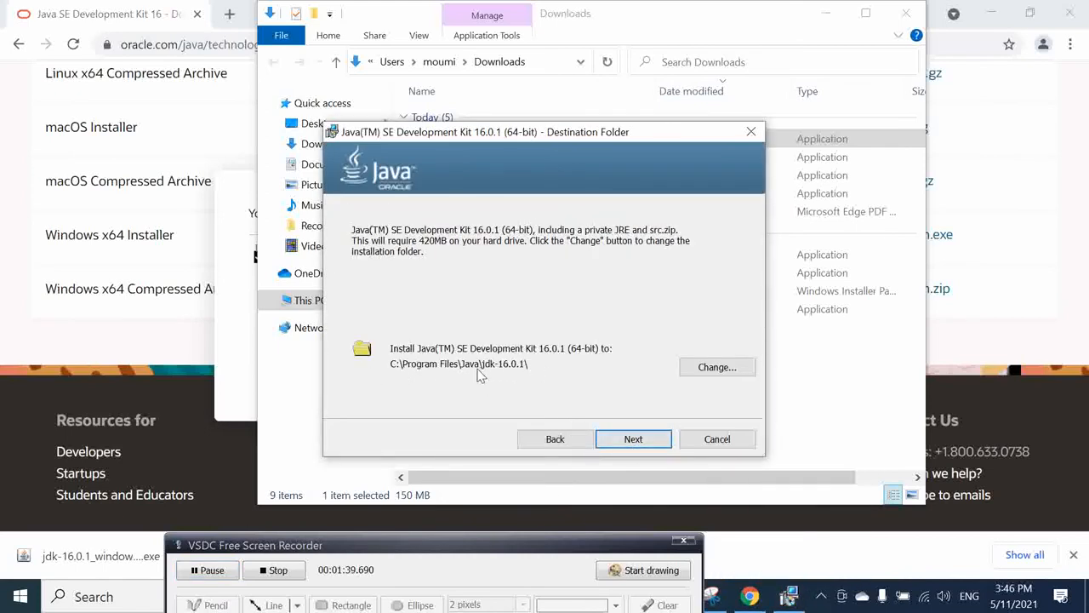
mouse_move(633, 439)
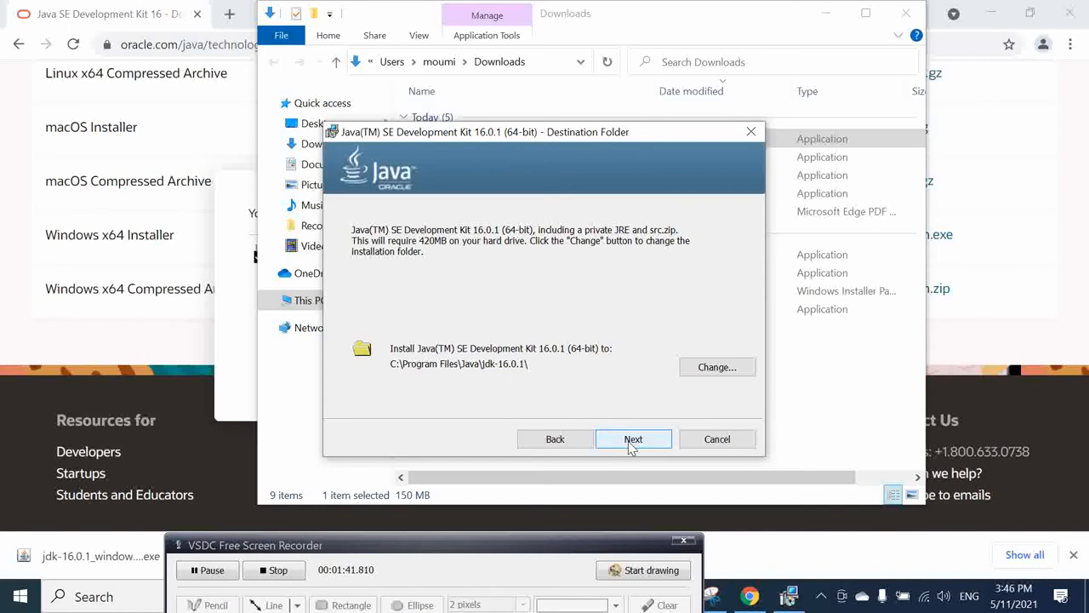
left_click(633, 439)
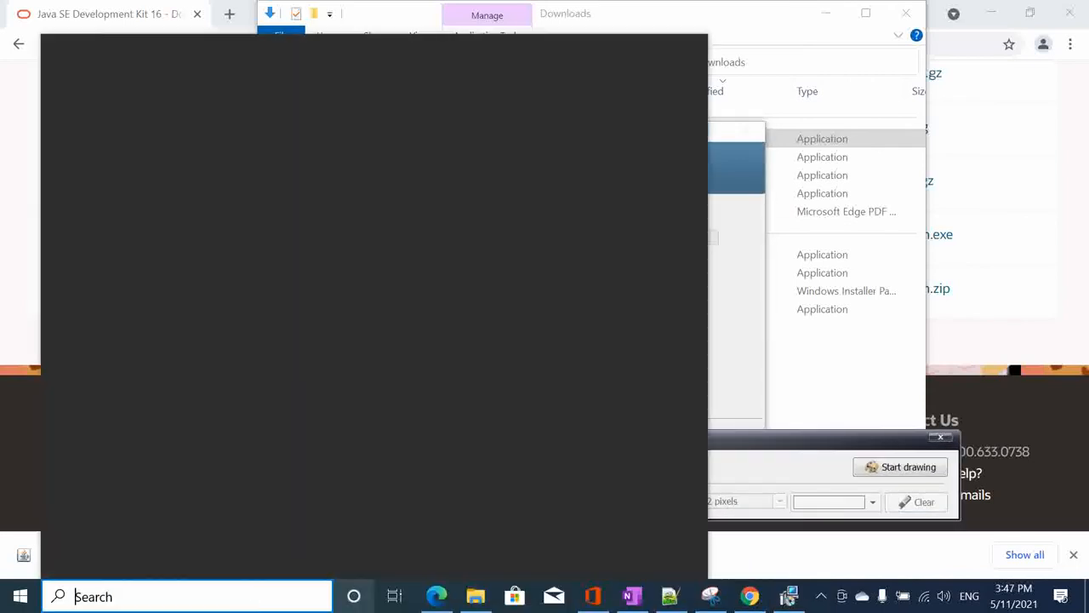
Start Command Prompt via cmd and run java -version, which reports java is not recognized
type("cmd")
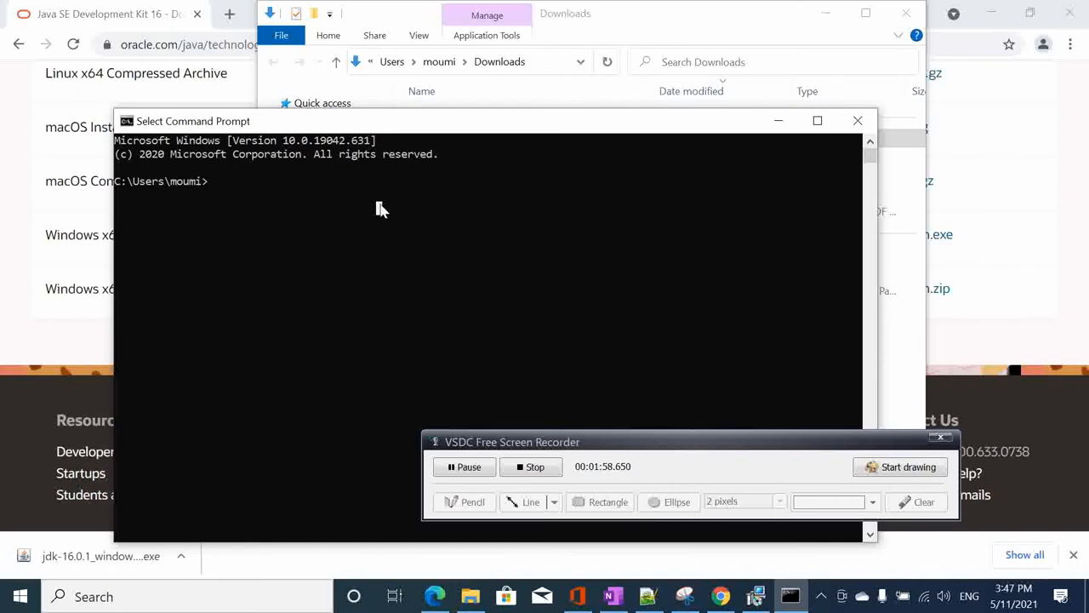
type("java")
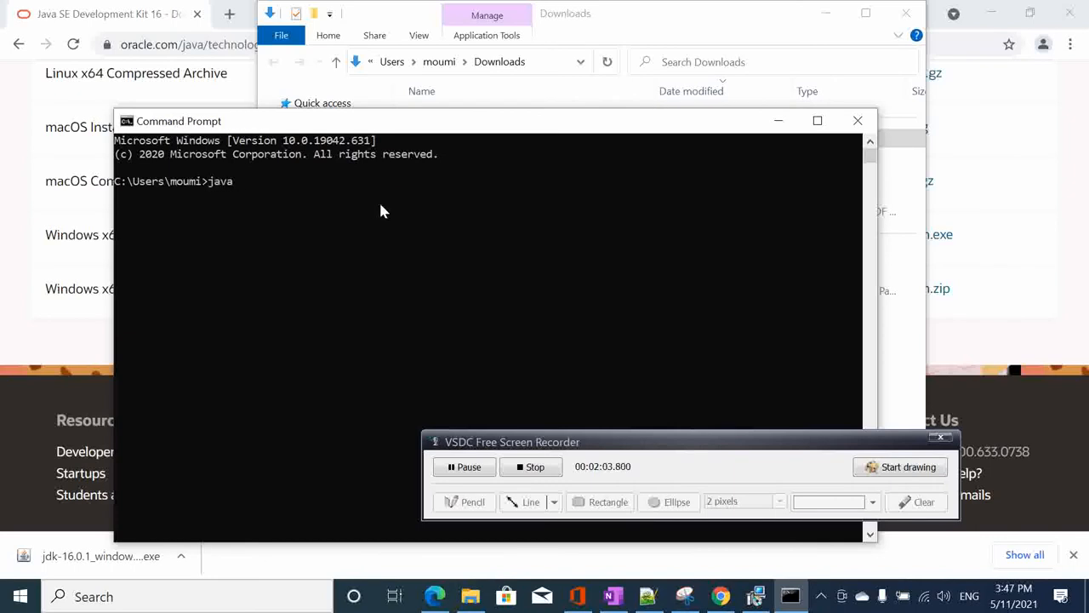
type("-")
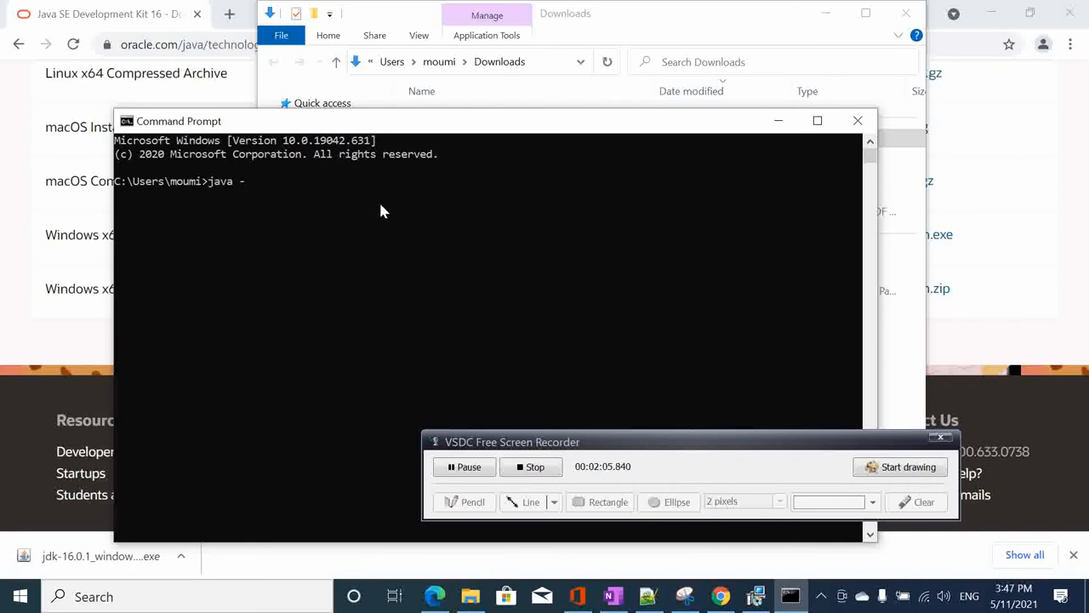
type("version")
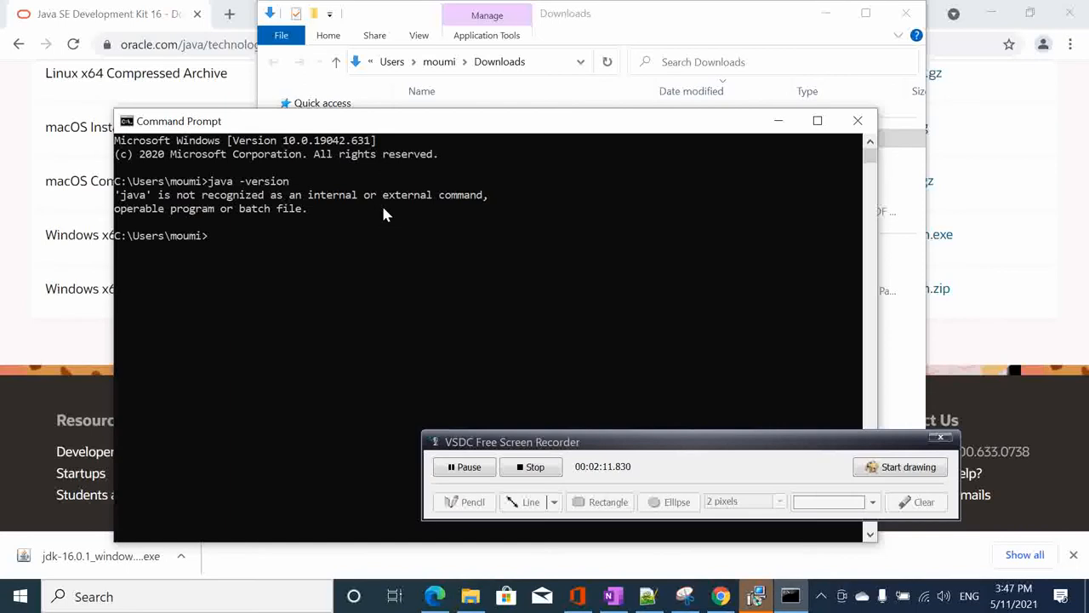
mouse_move(313, 225)
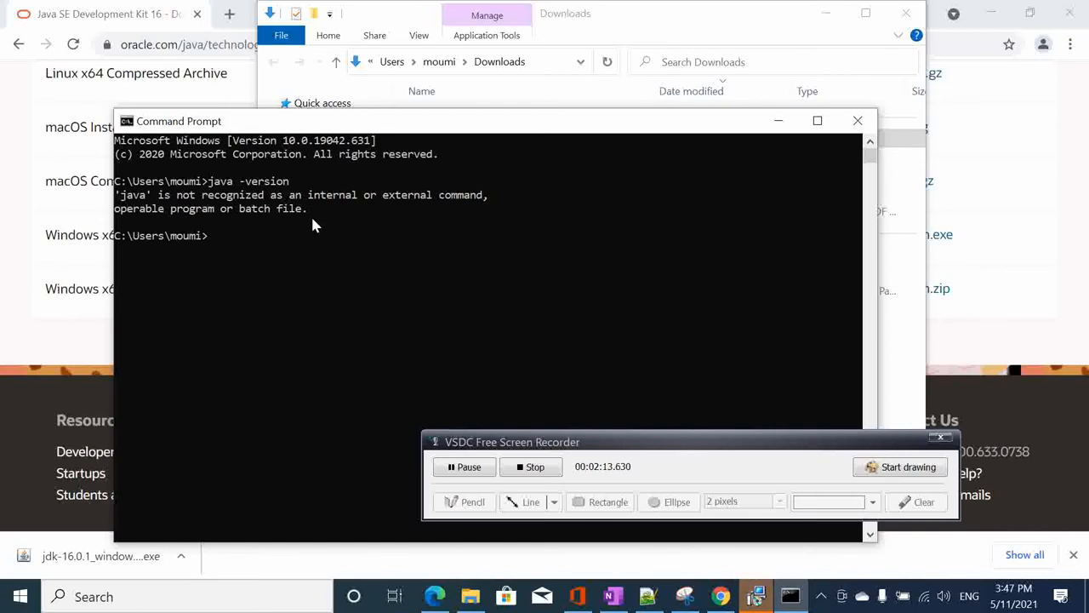
mouse_move(402, 247)
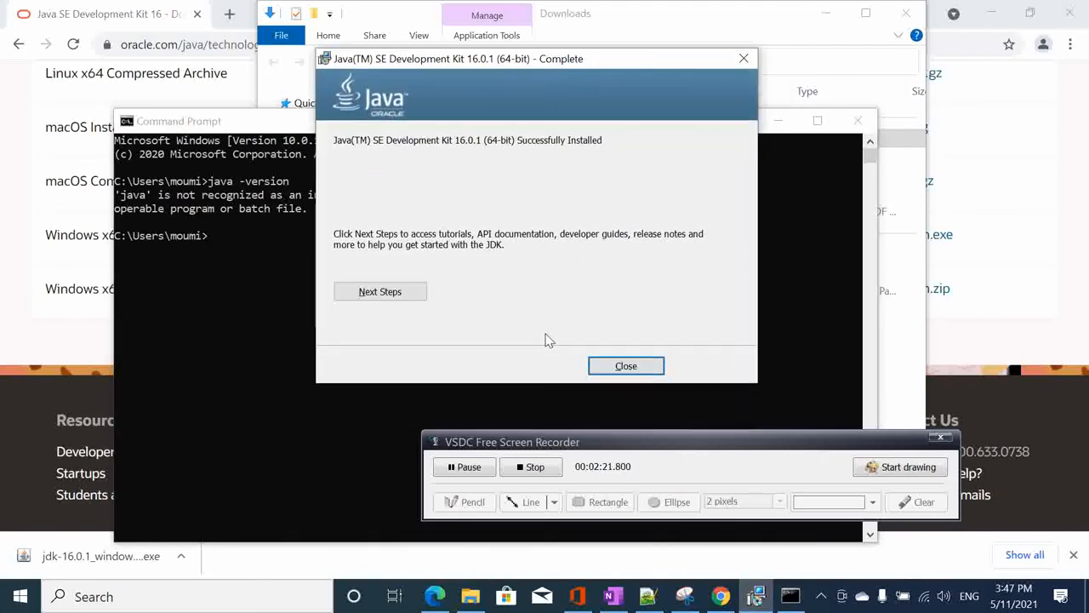
Close the finished installer, find 'env' settings and begin editing the system Path variable
left_click(626, 364)
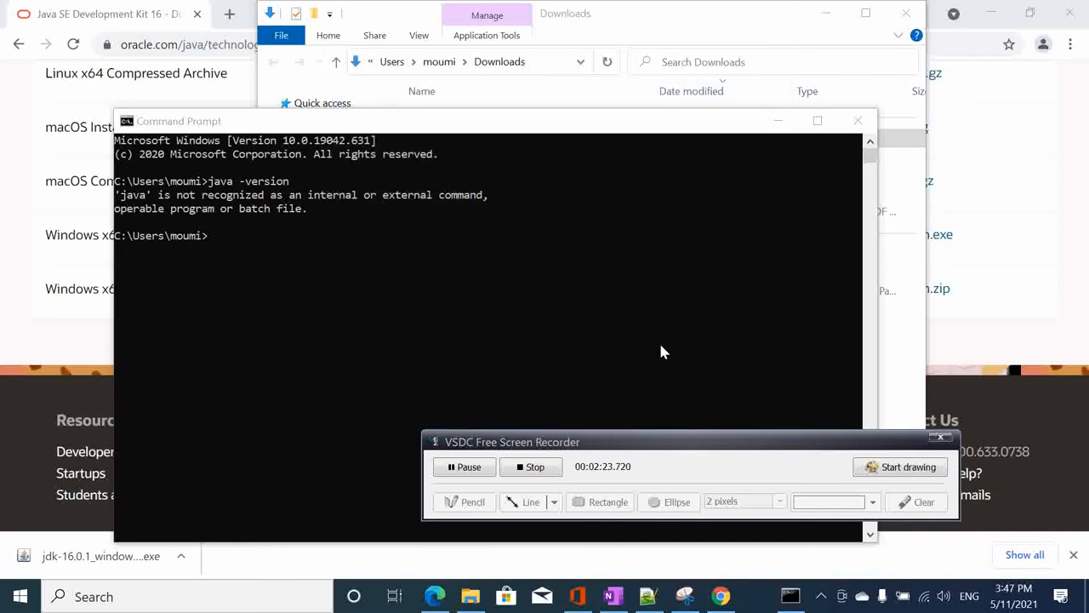
mouse_move(178, 207)
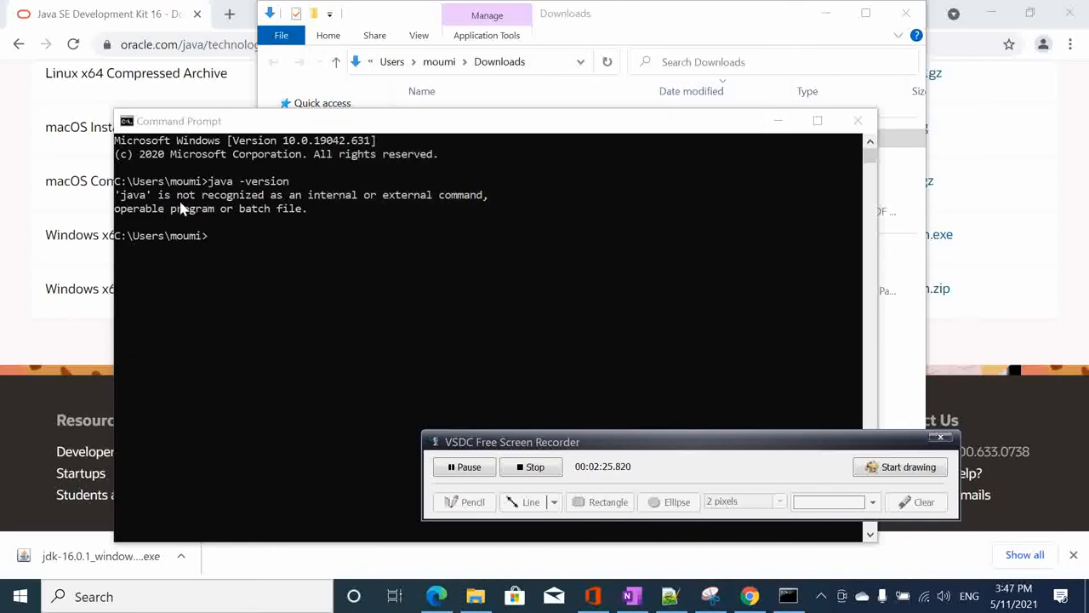
mouse_move(426, 568)
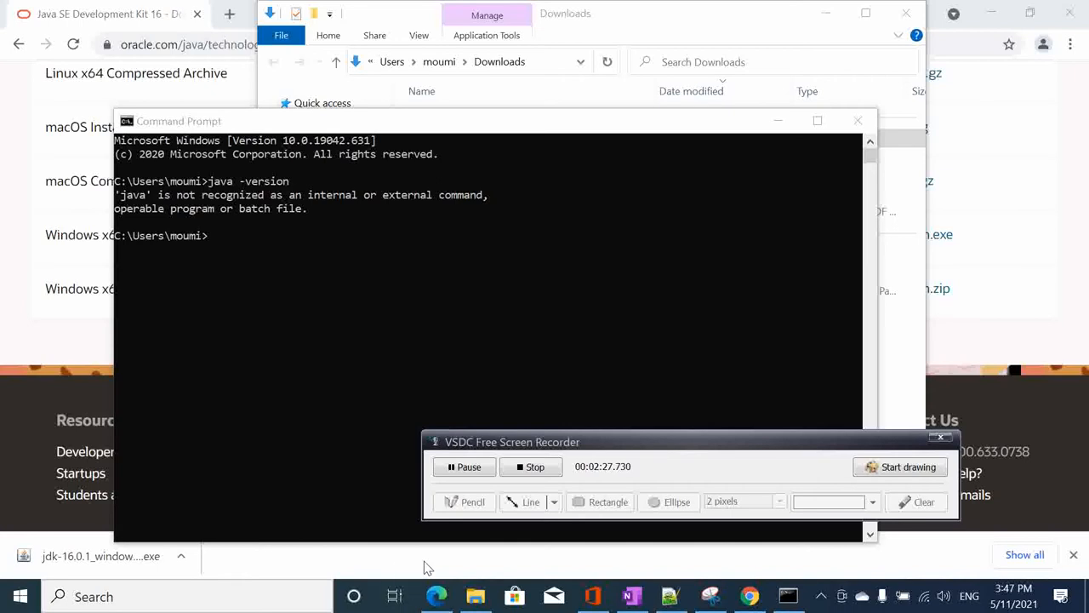
left_click(170, 595)
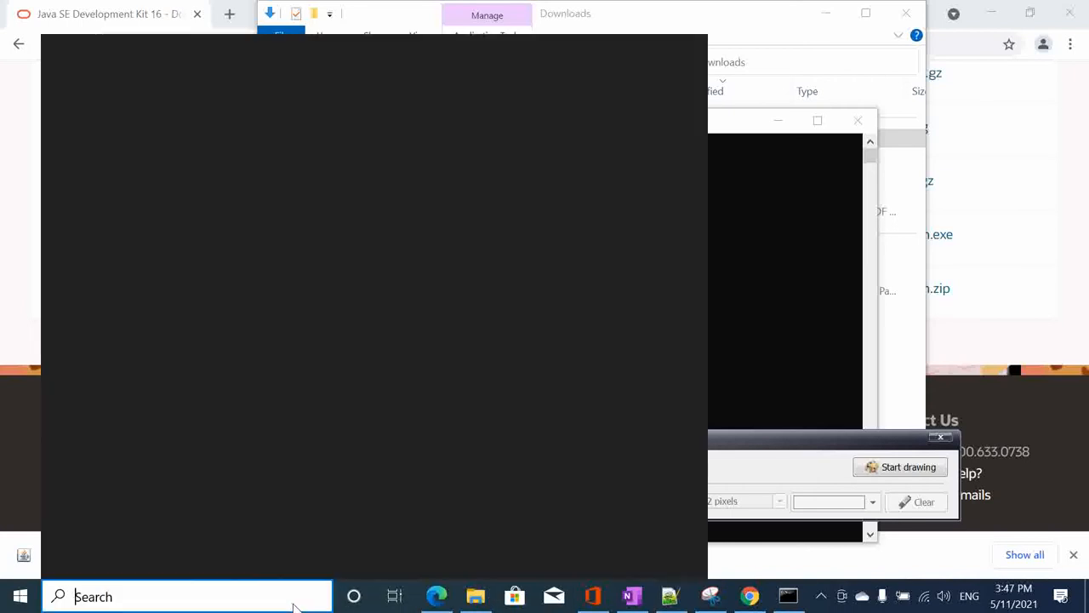
type("e")
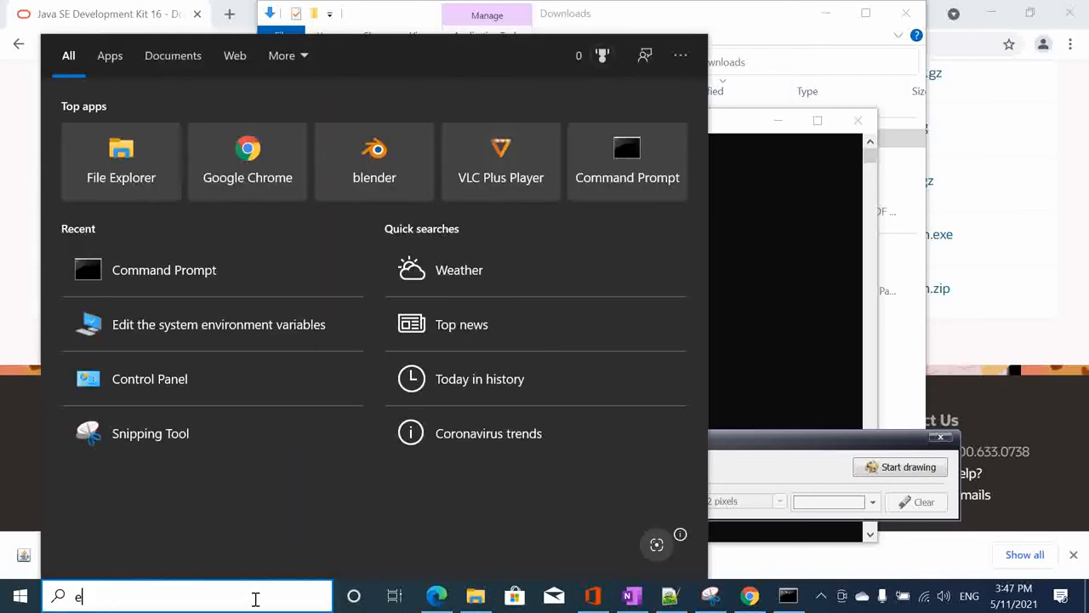
type("nv")
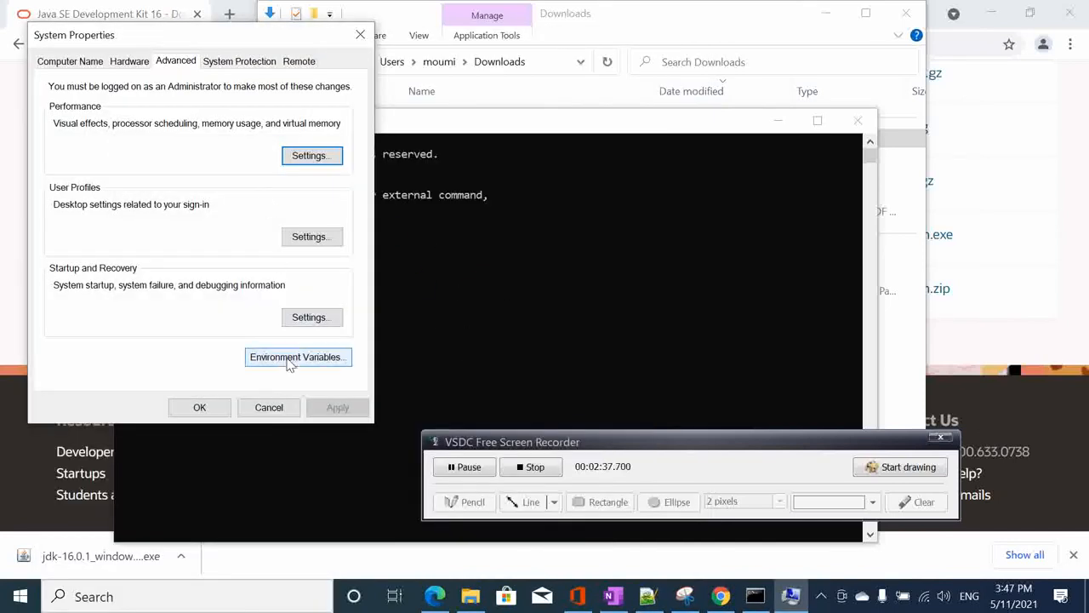
left_click(296, 357)
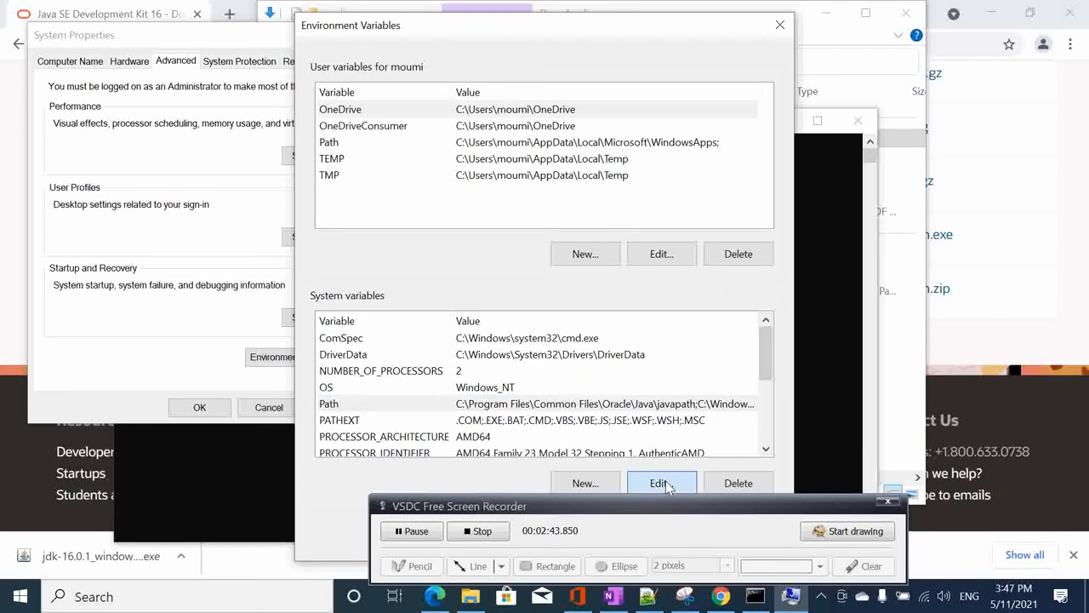
left_click(660, 484)
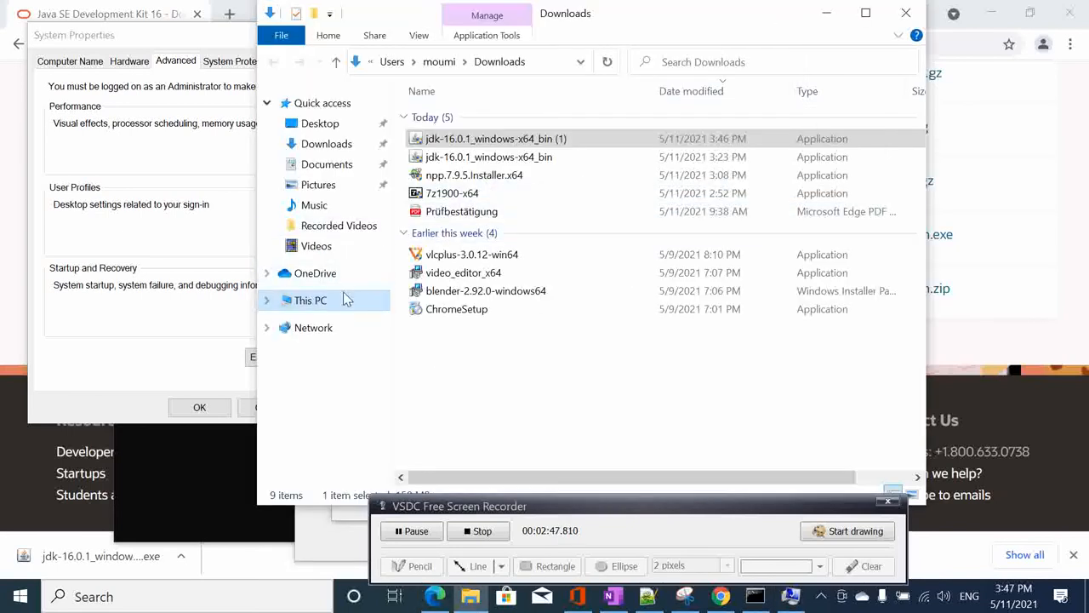
Browse in File Explorer to C:\Program Files\Java\jdk-16.0.1
left_click(309, 300)
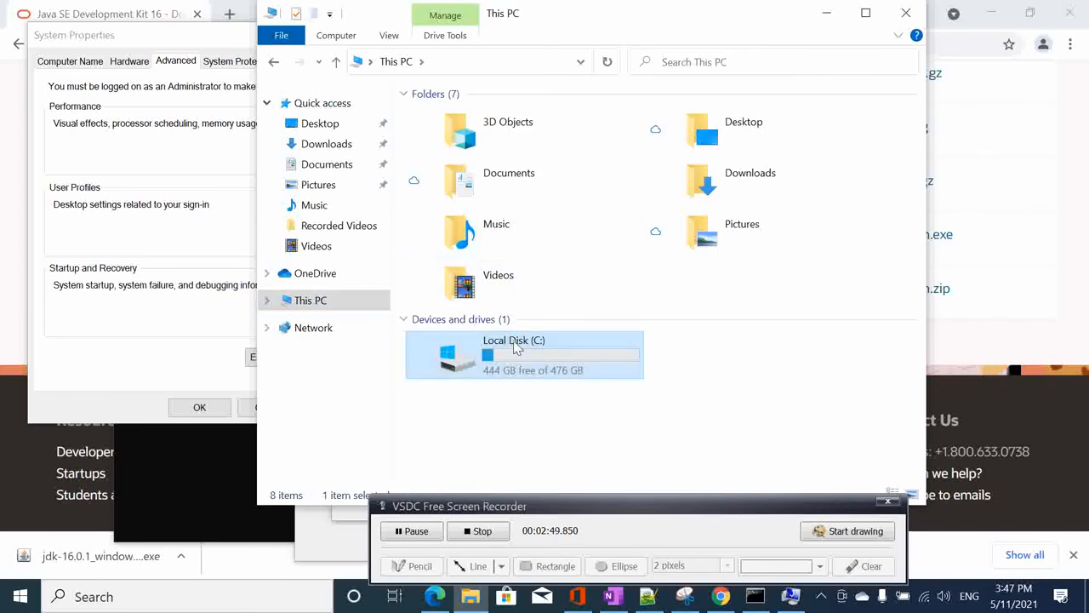
double_click(514, 352)
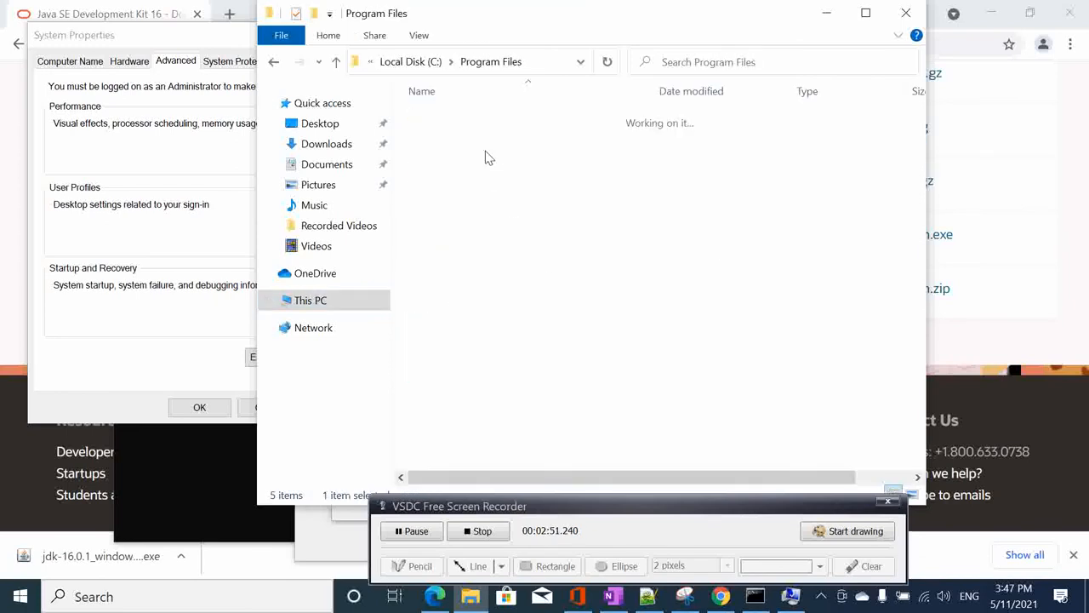
left_click(436, 224)
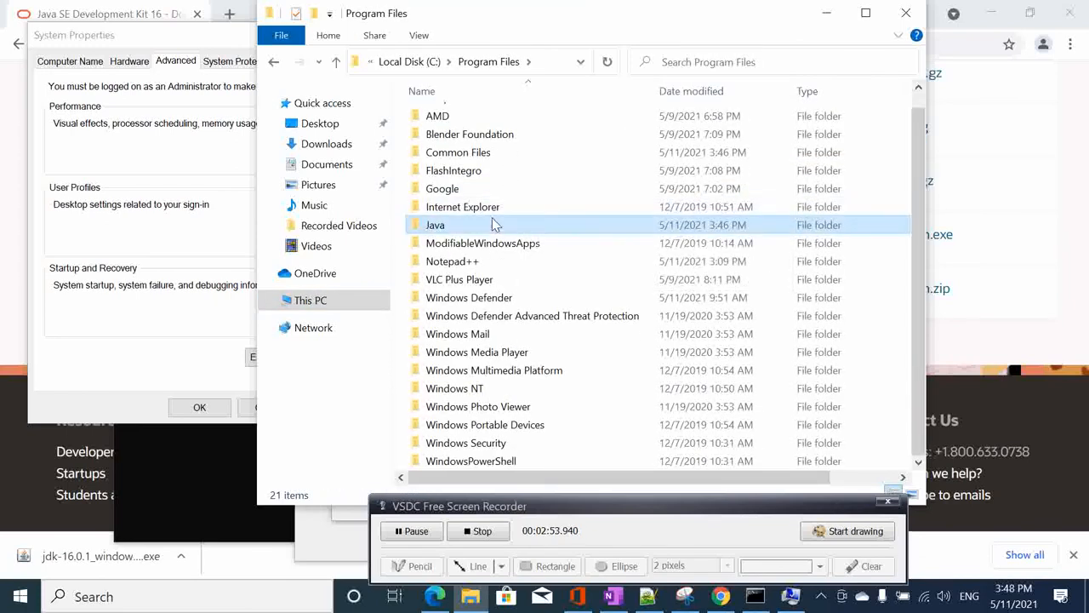
double_click(436, 225)
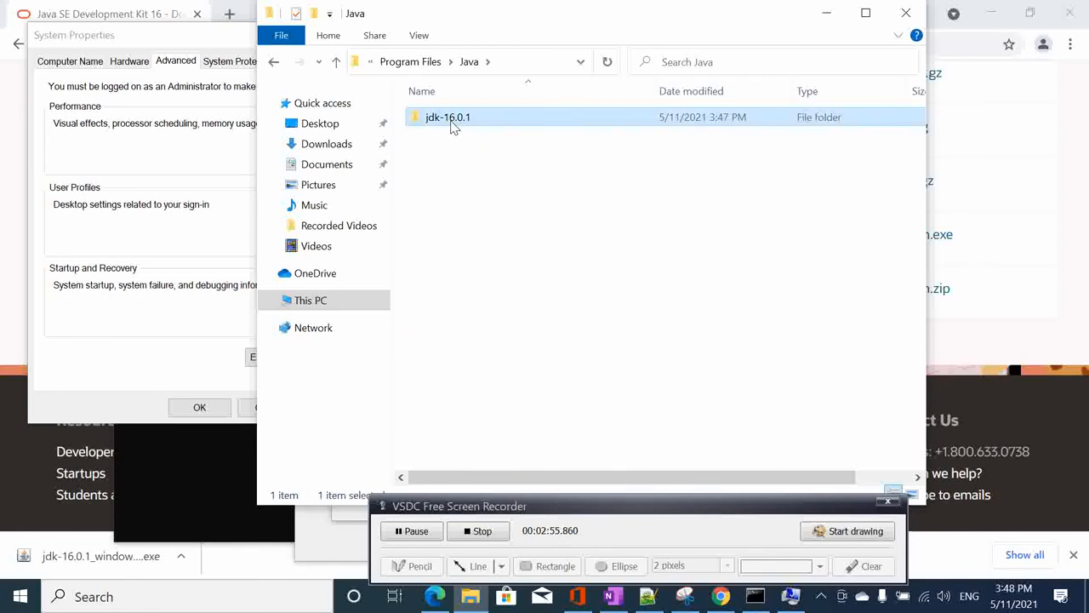
double_click(448, 115)
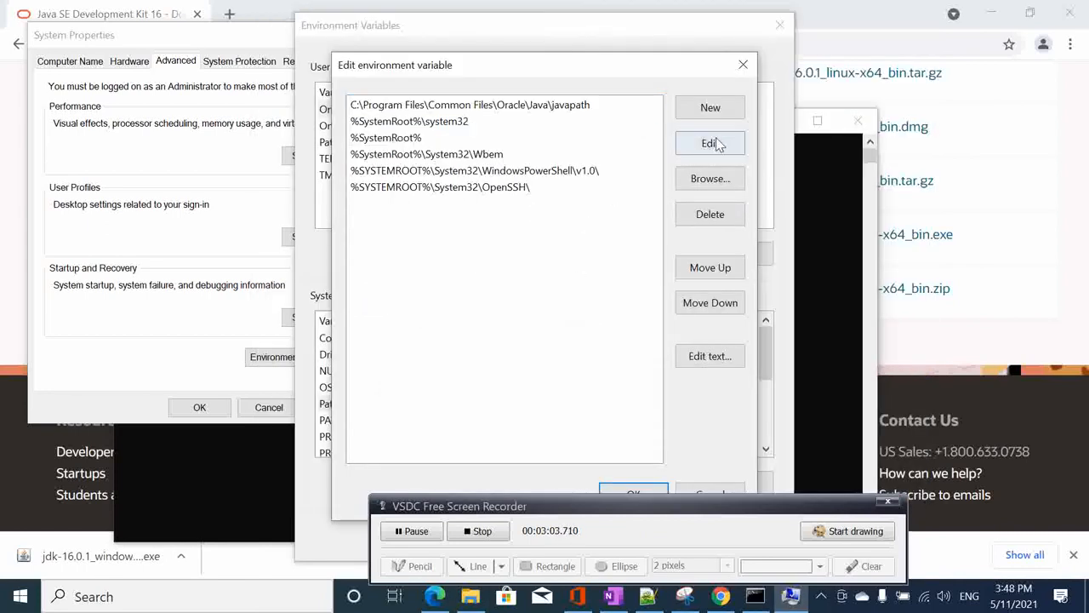
Add C:\Program Files\Java\jdk-16.0.1\bin as a new system Path entry
left_click(709, 107)
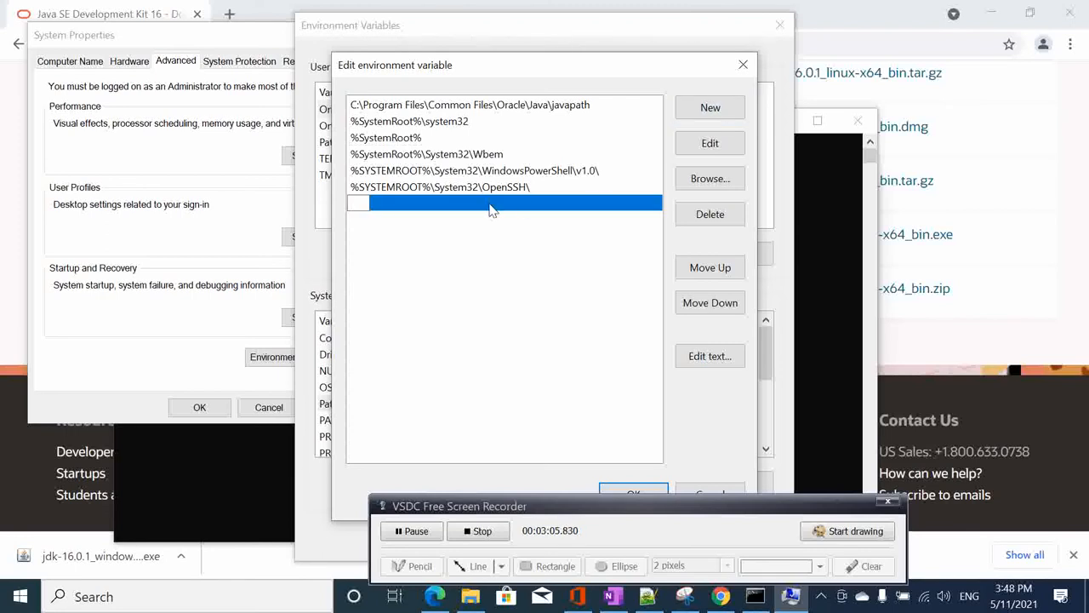
type("C:\\Program Files\\Java\\jdk-16.0.1\\bin")
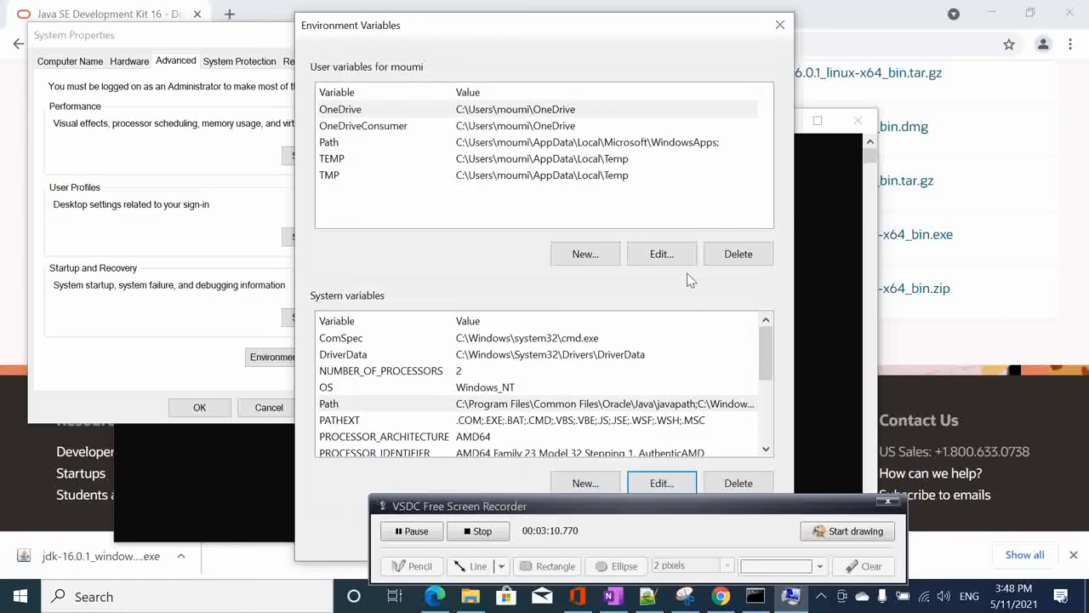
mouse_move(451, 446)
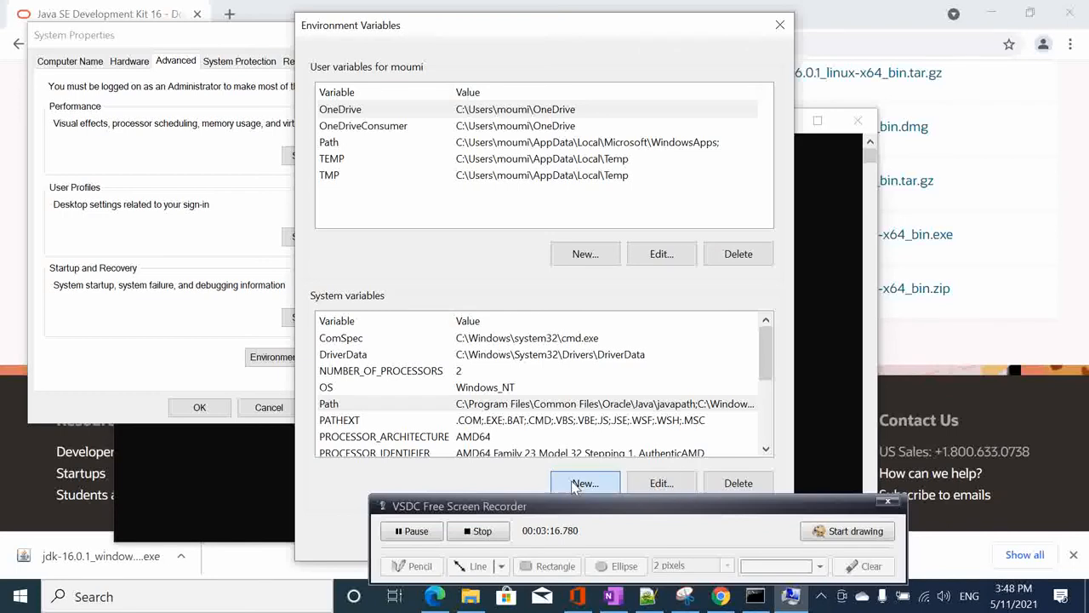
Create system variable JAVA_HOME set to C:\Program Files\Java\jdk-16.0.1
left_click(586, 483)
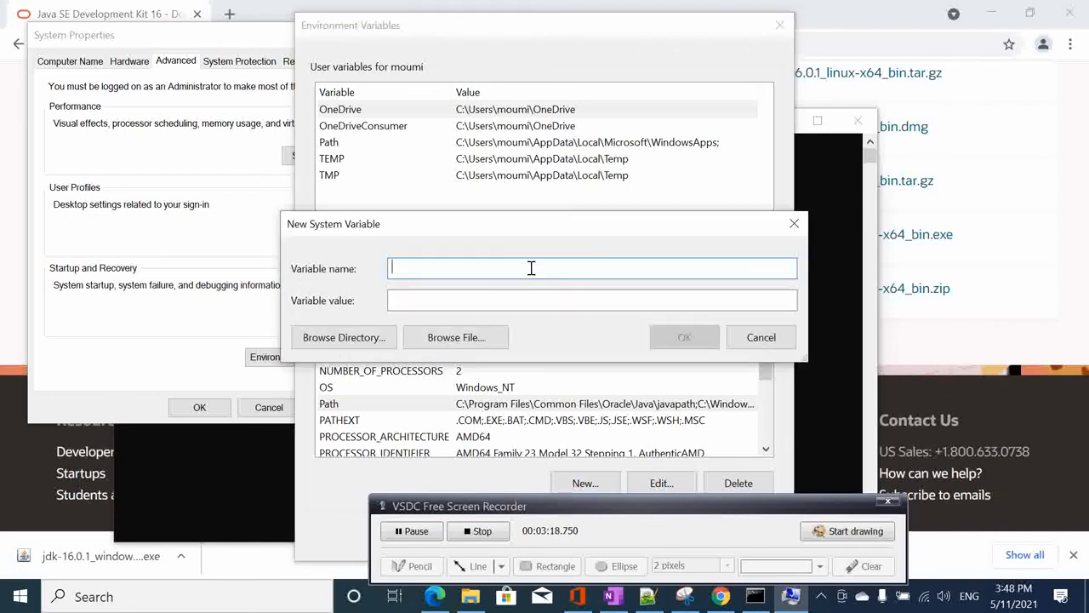
type("JAVA")
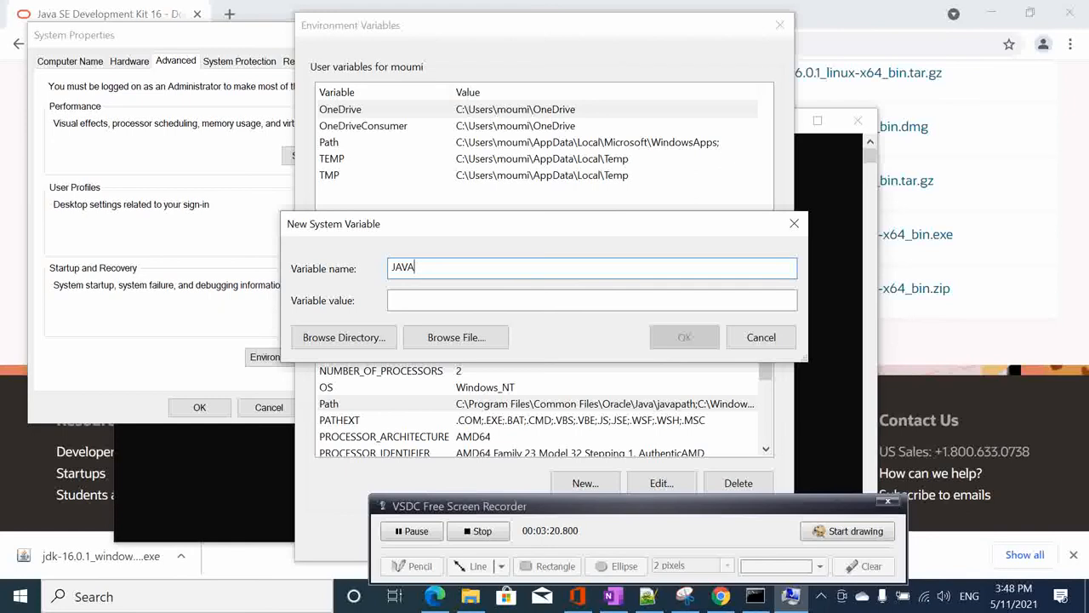
type("_HOME")
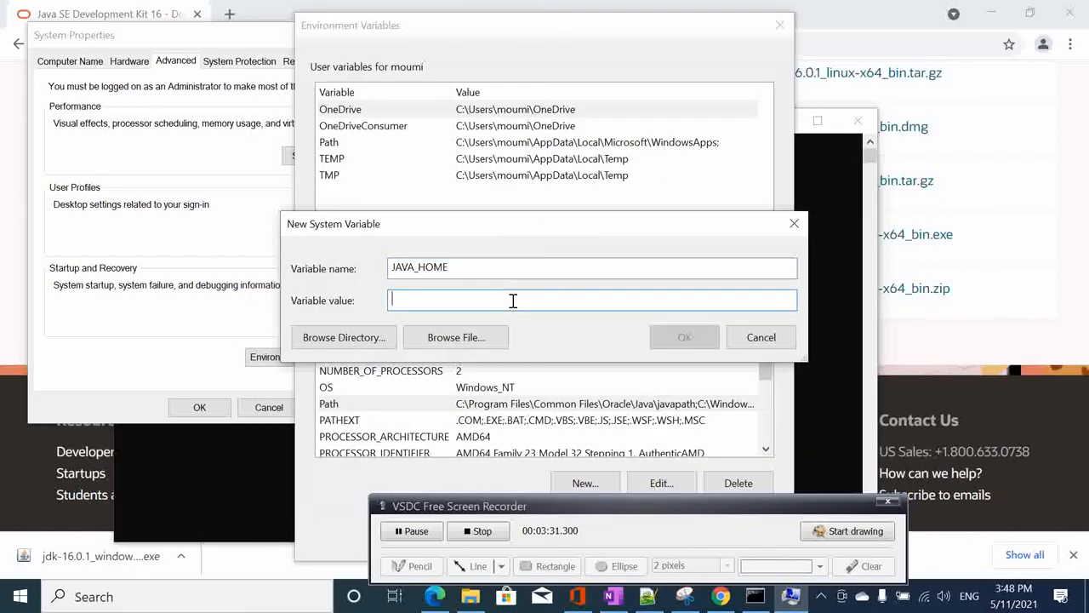
type("C:\\Program Files\\Java\\jdk-16.0.1")
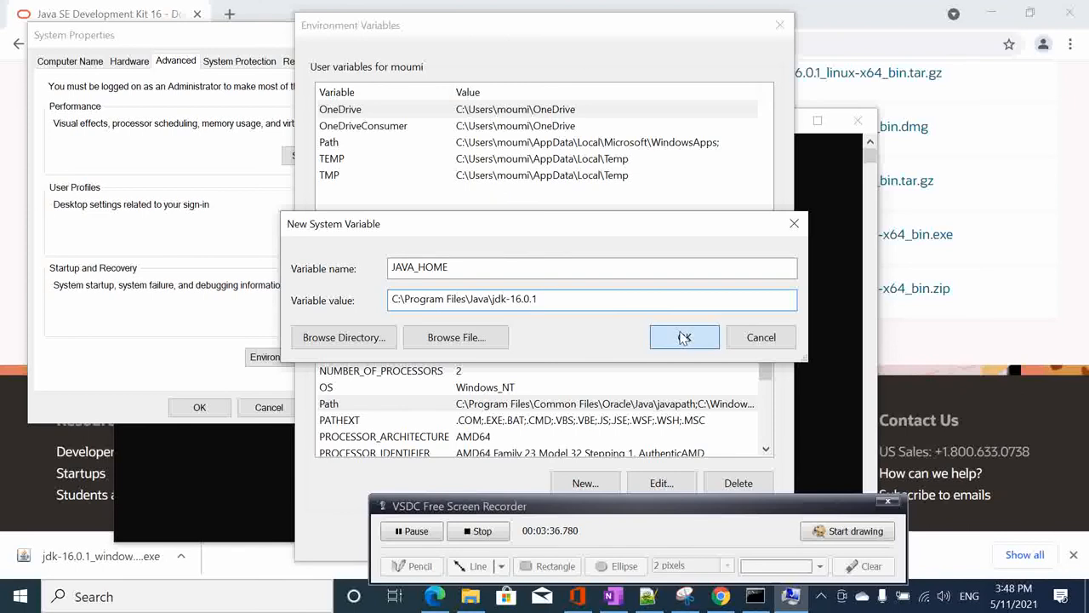
left_click(685, 337)
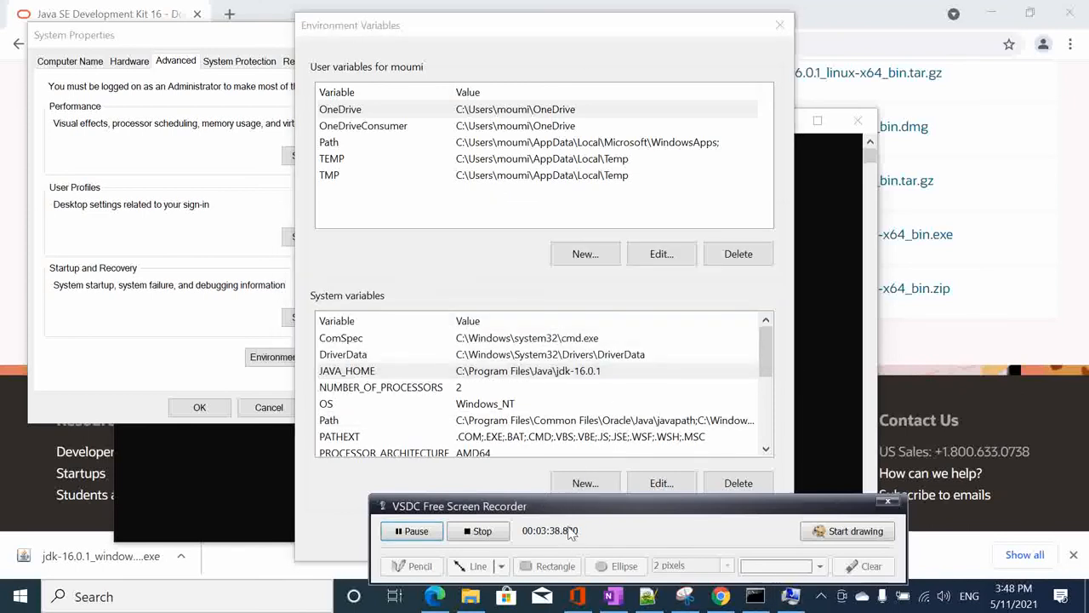
left_click_drag(459, 506, 514, 572)
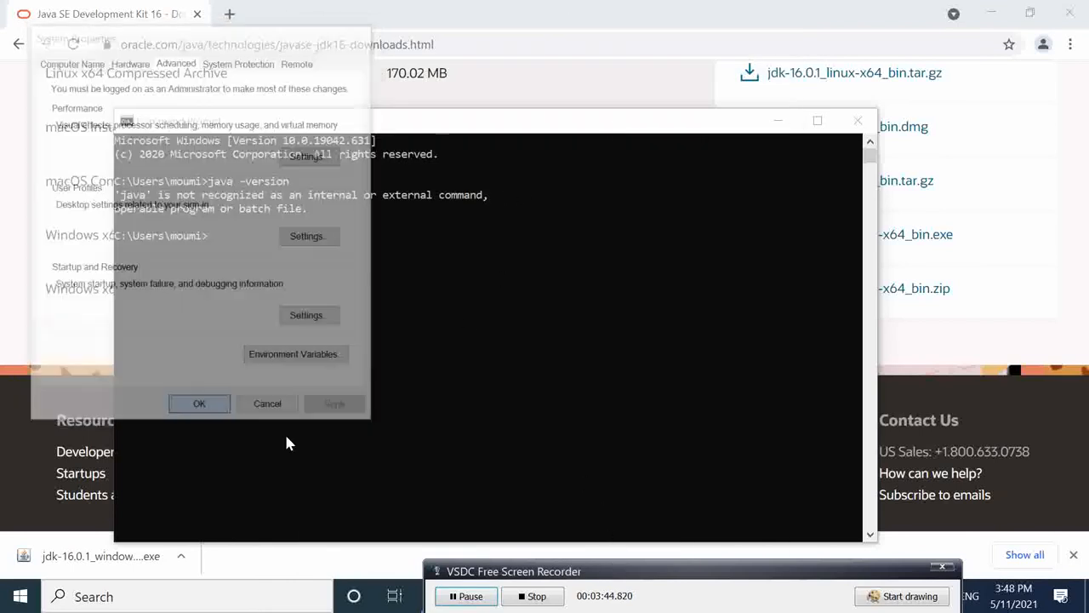
In a fresh Command Prompt run java -version, confirming Java 16.0.1, then begin javac -version
left_click(267, 403)
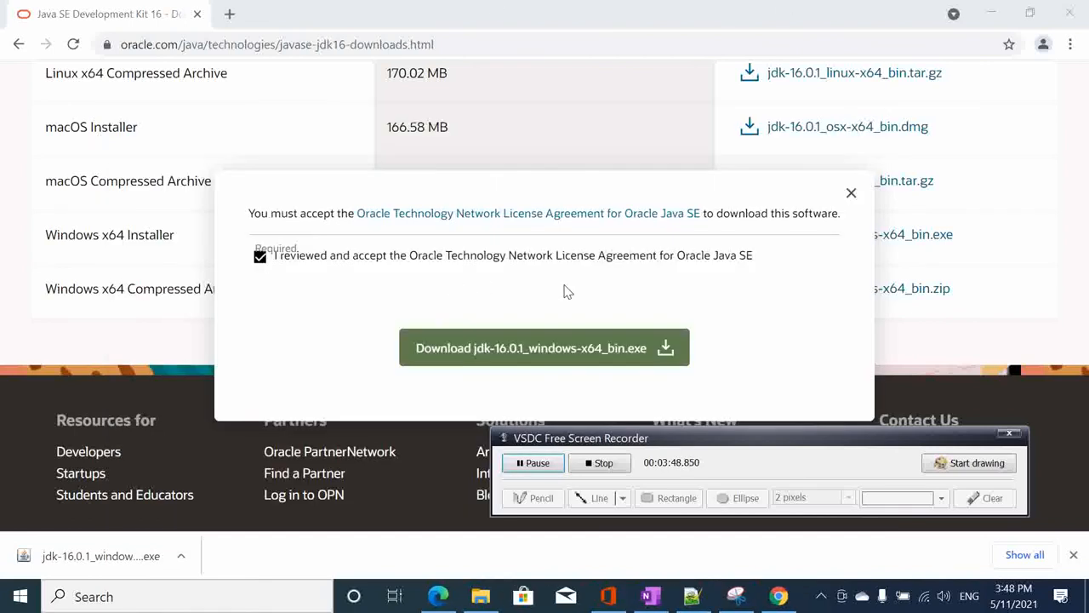
left_click(851, 193)
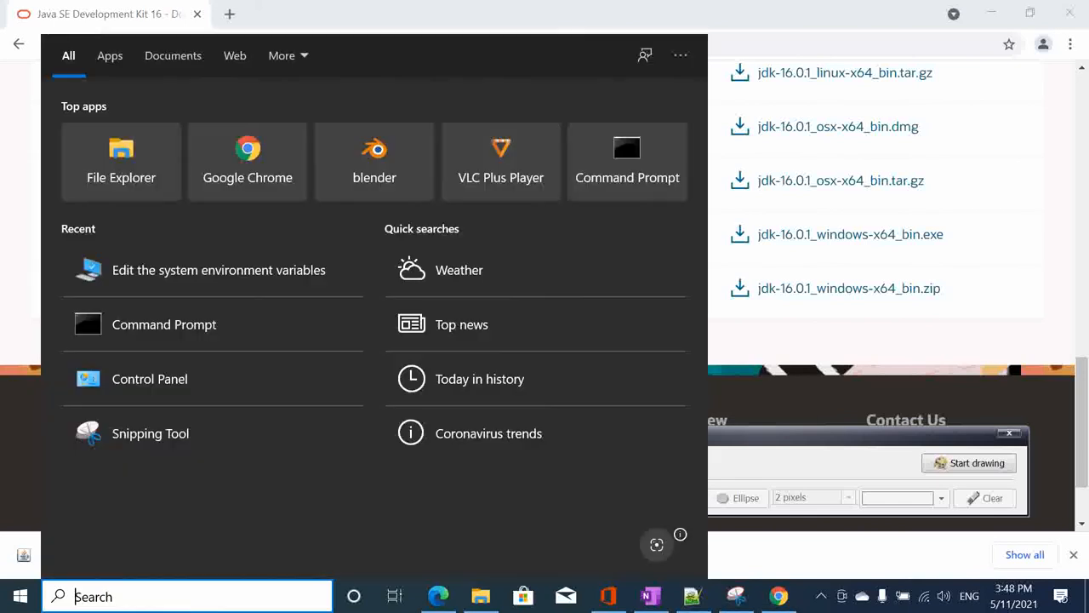
type("cm")
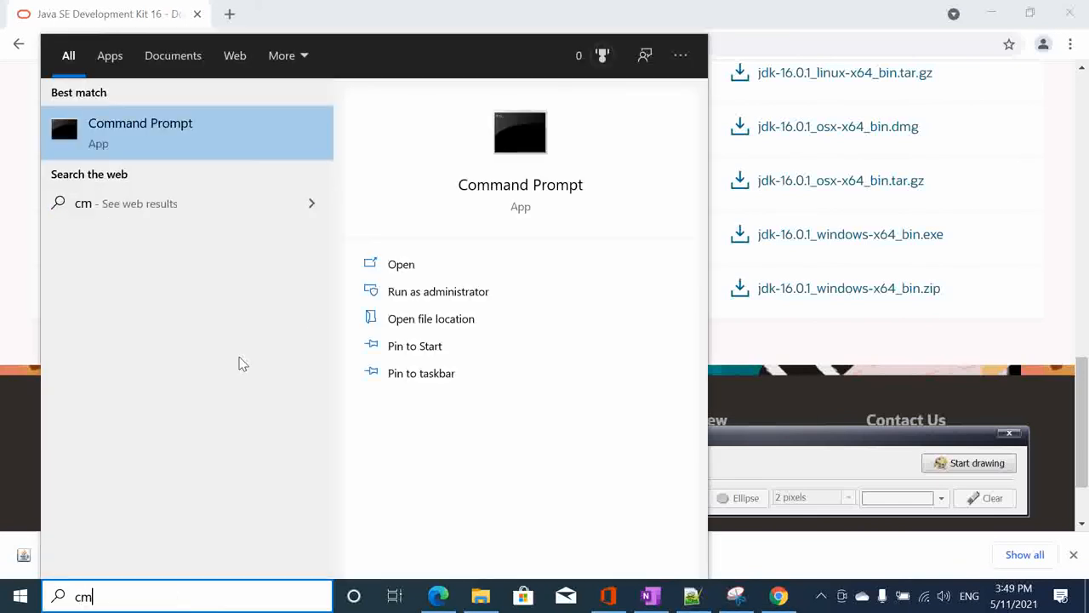
left_click(401, 264)
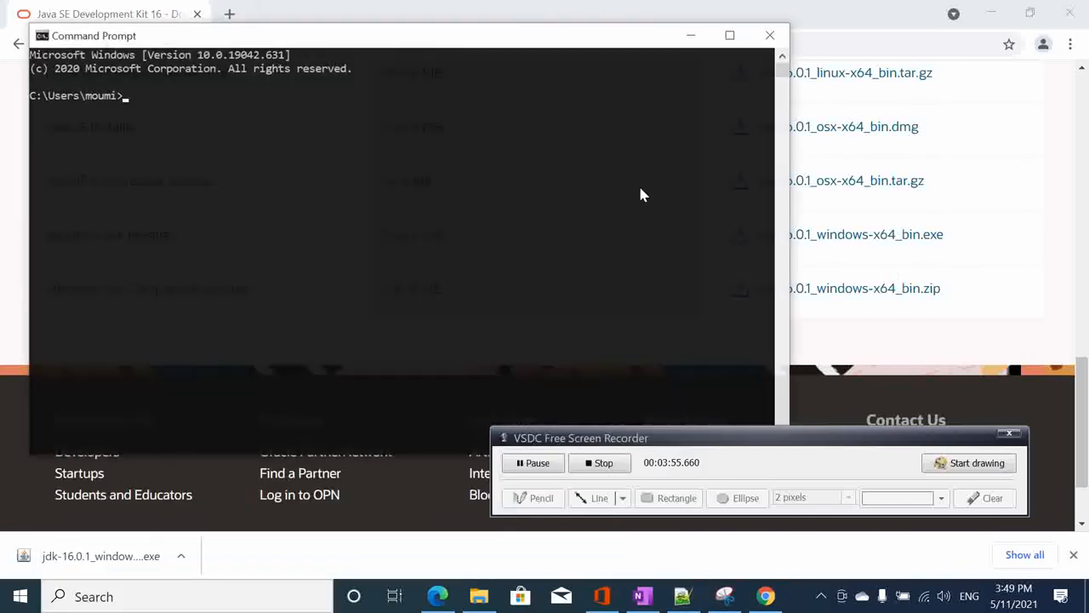
left_click(400, 109)
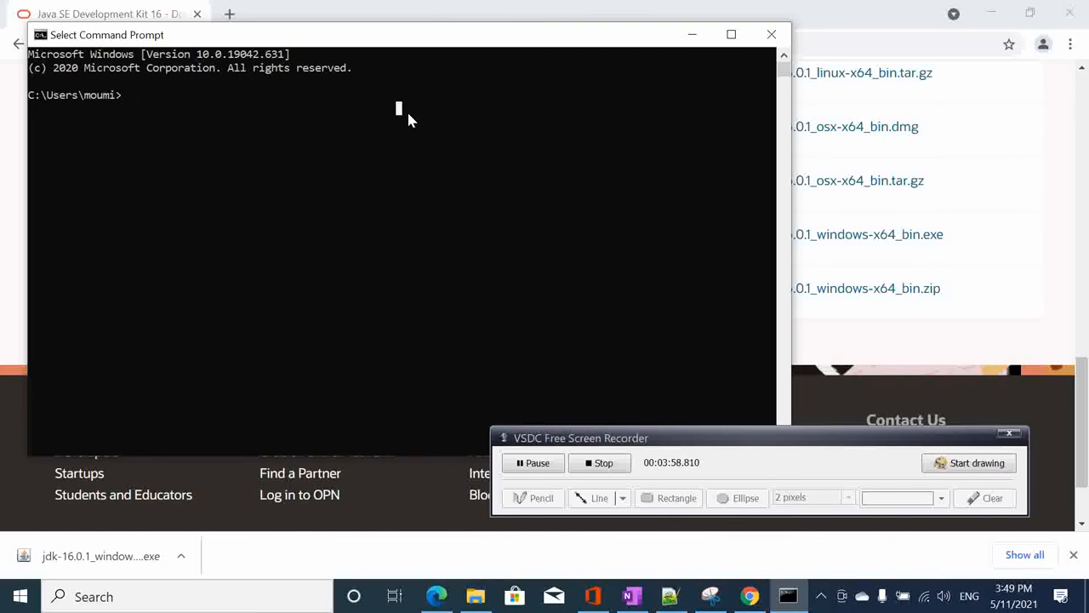
type("java")
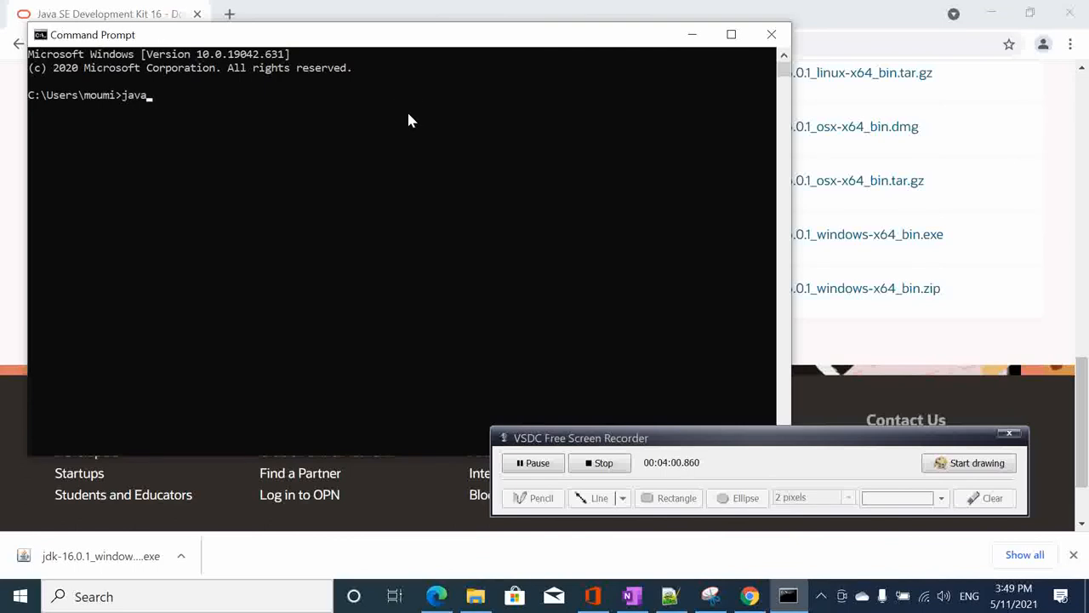
type("-")
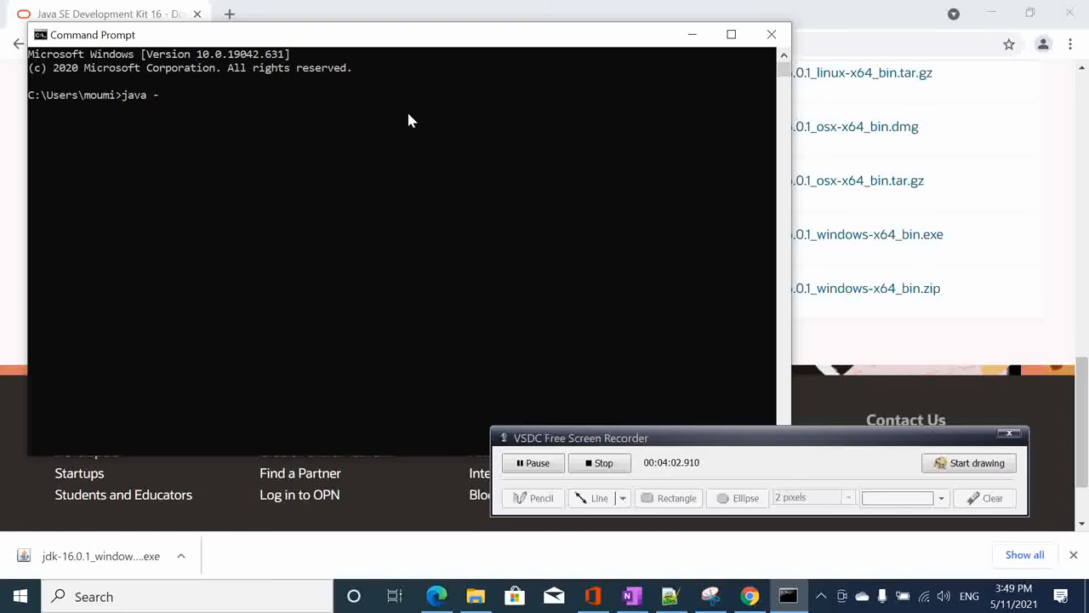
type("version")
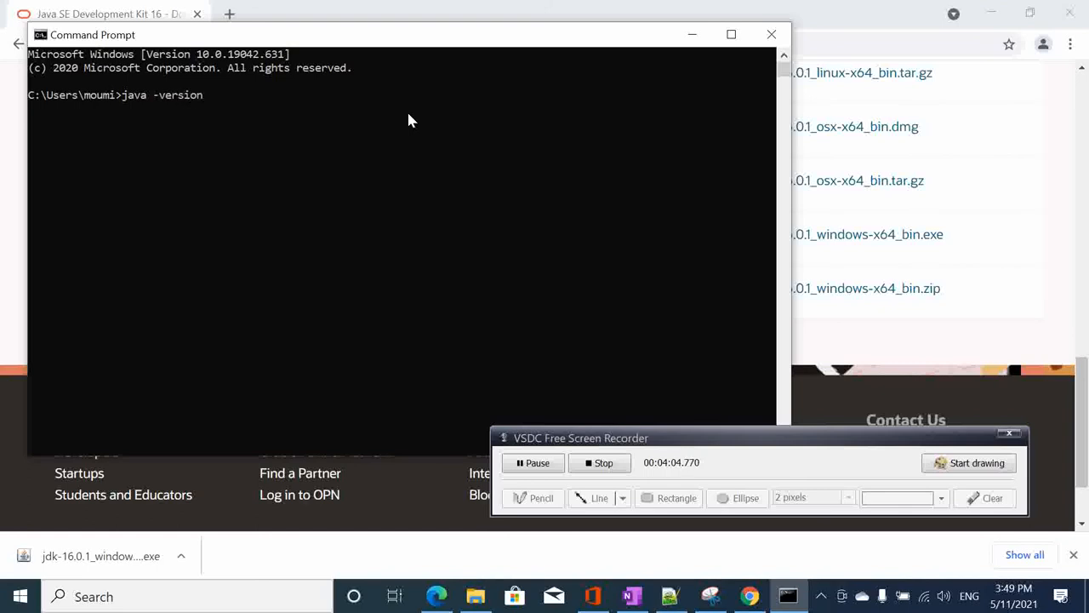
key("Return")
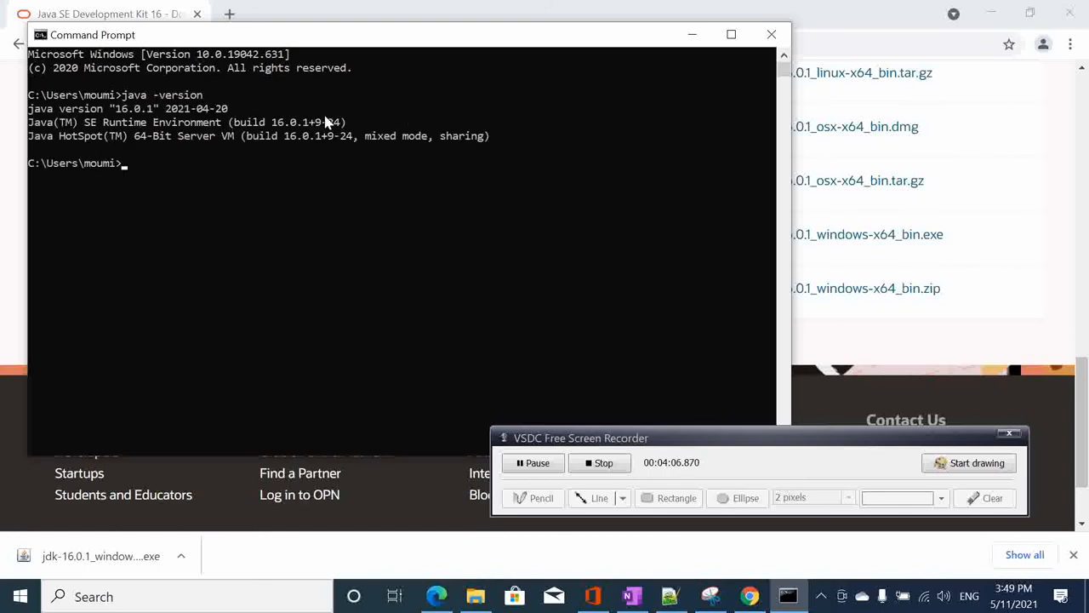
mouse_move(180, 173)
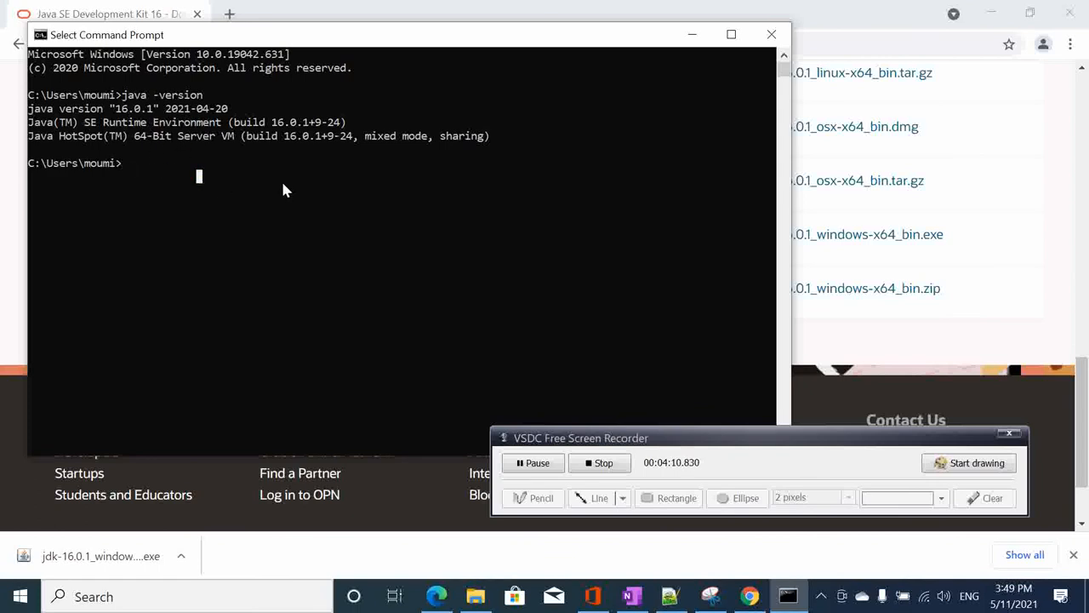
type("javac -version")
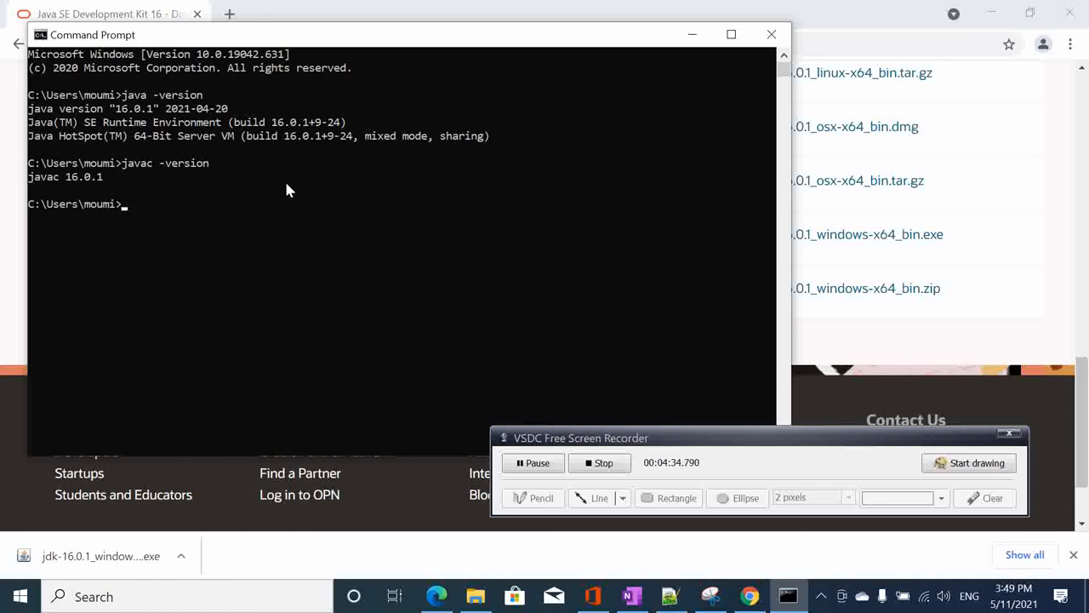
mouse_move(327, 187)
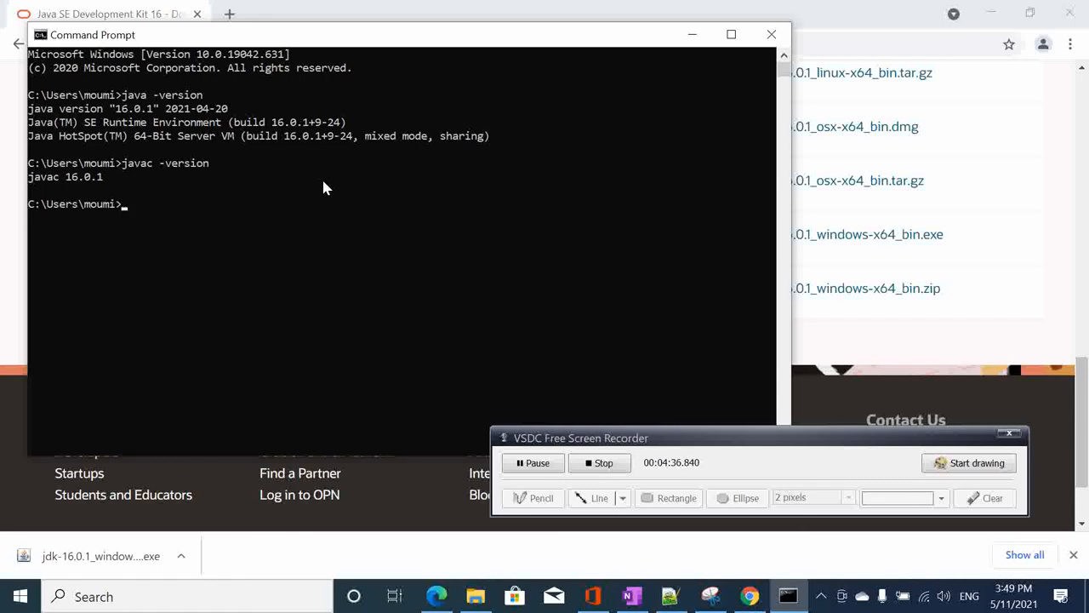
mouse_move(400, 358)
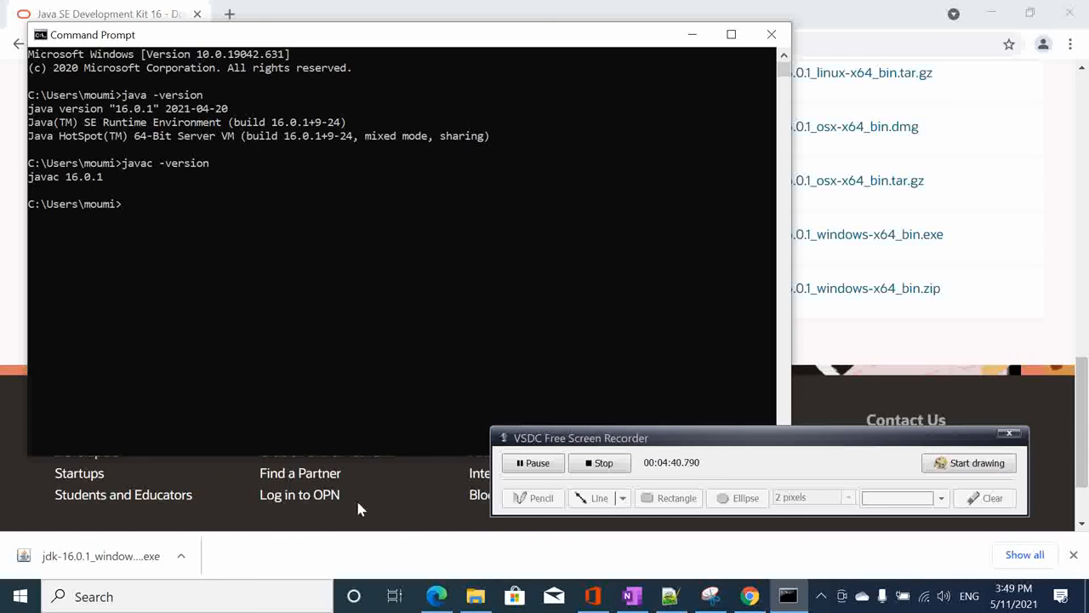
mouse_move(405, 501)
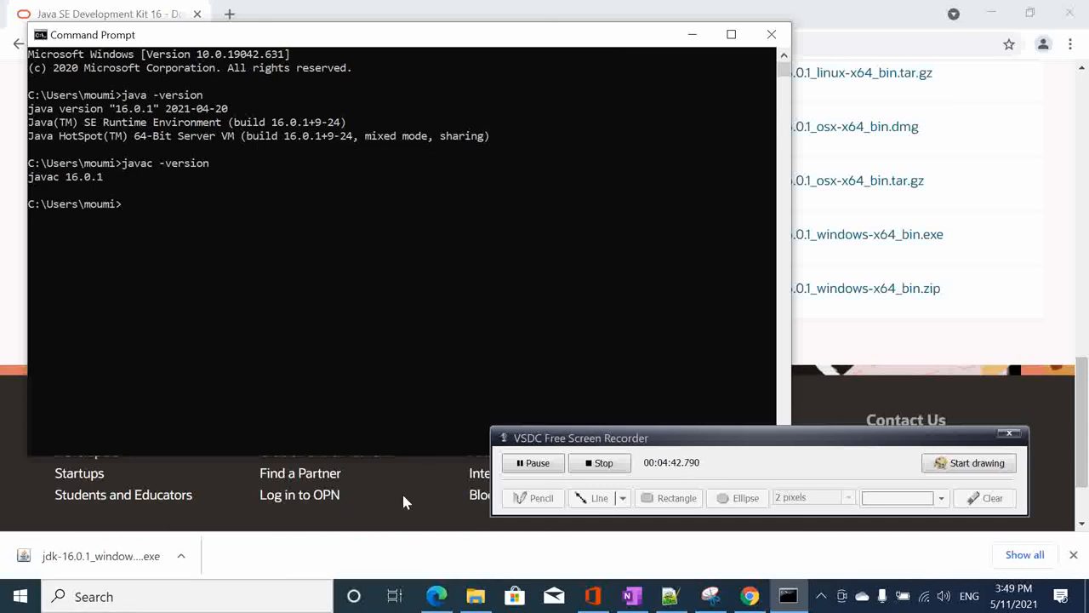
mouse_move(473, 305)
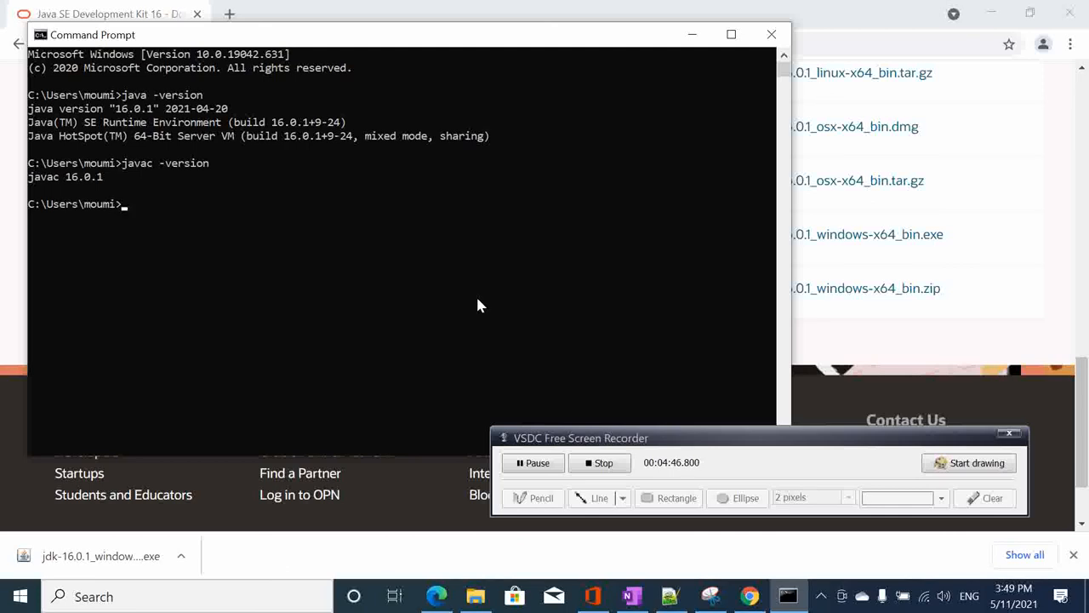
mouse_move(460, 308)
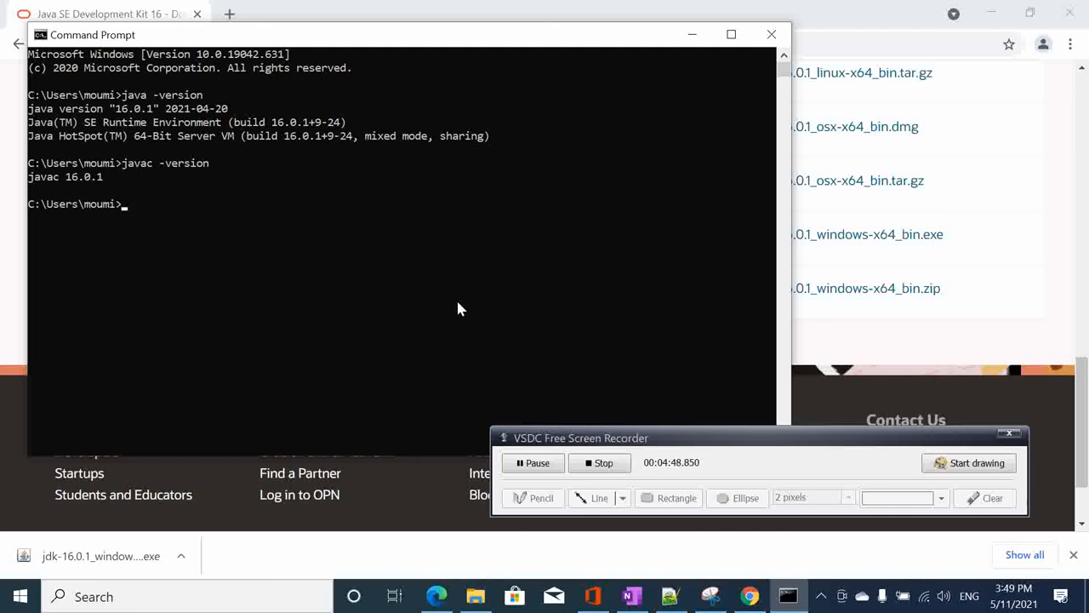
mouse_move(885, 473)
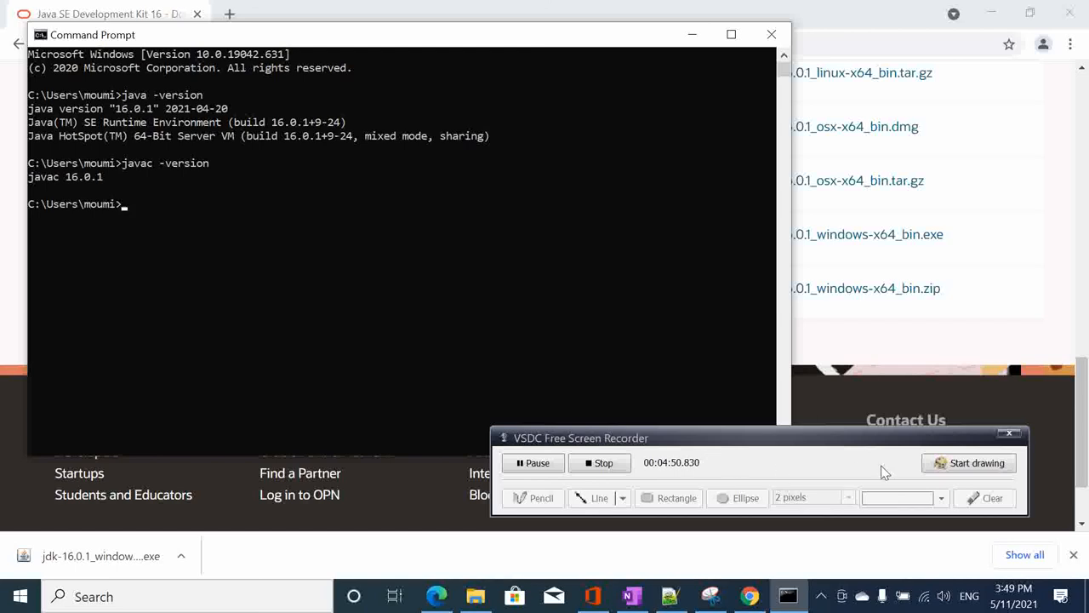